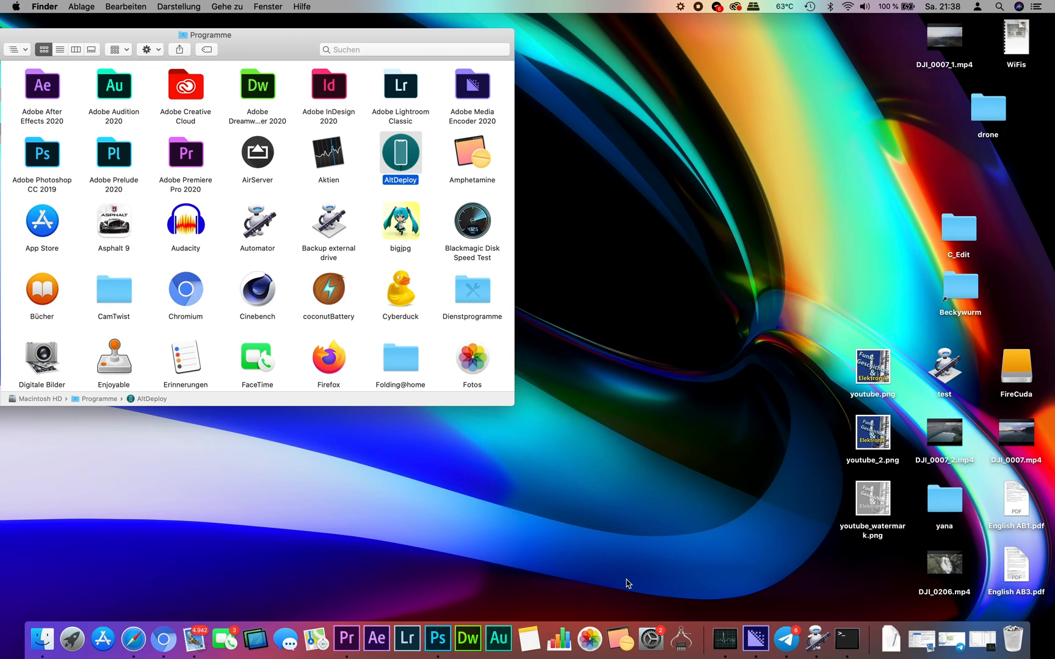
mouse_move(584, 400)
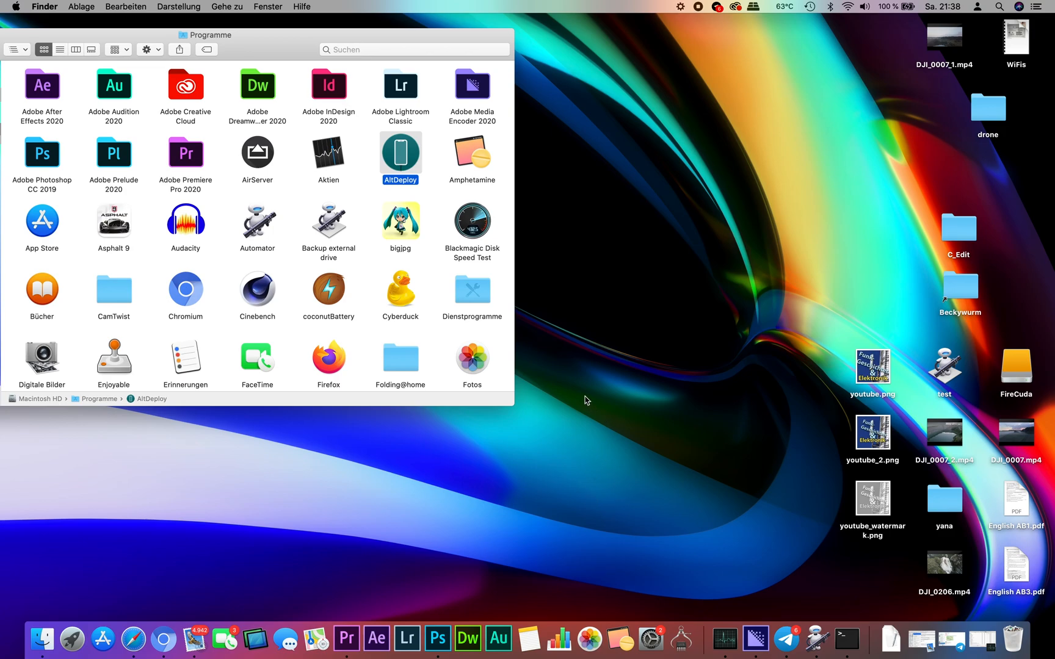
mouse_move(575, 397)
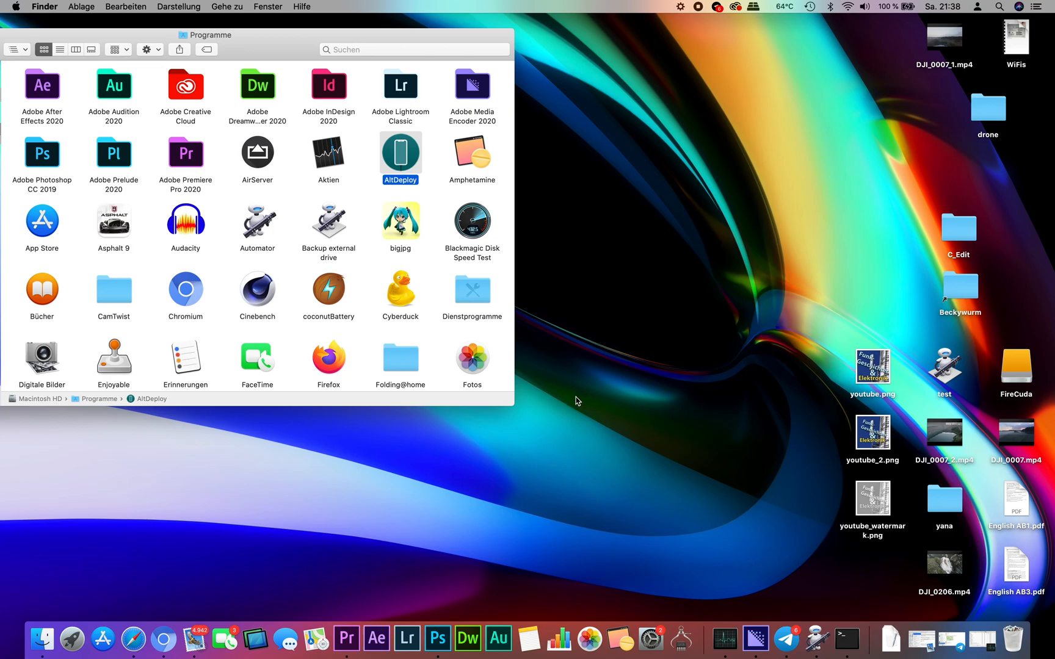
mouse_move(531, 284)
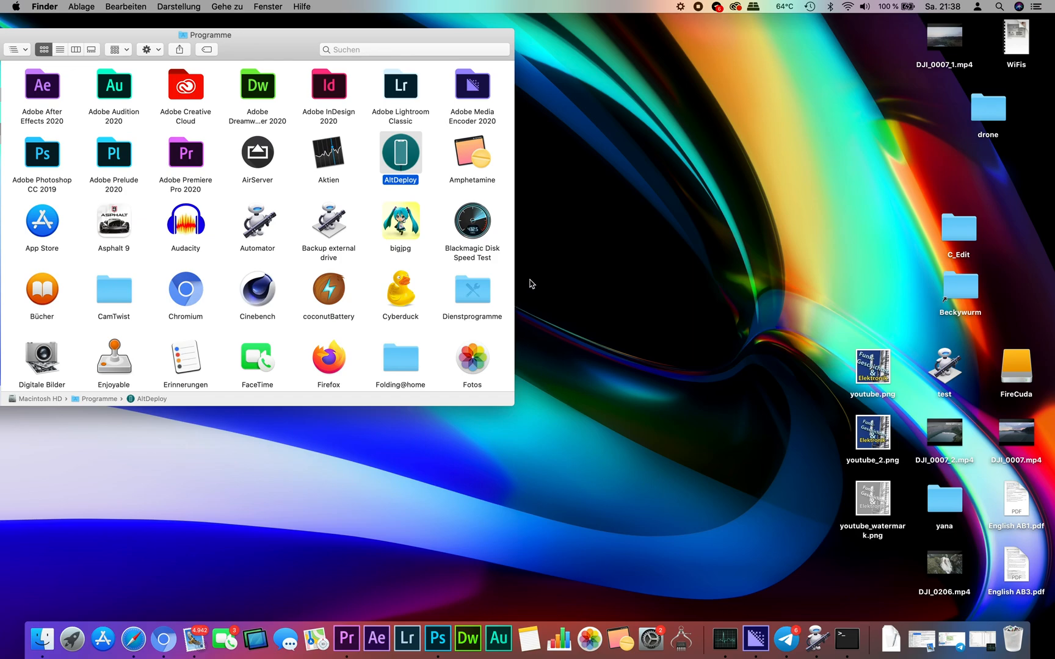
mouse_move(505, 256)
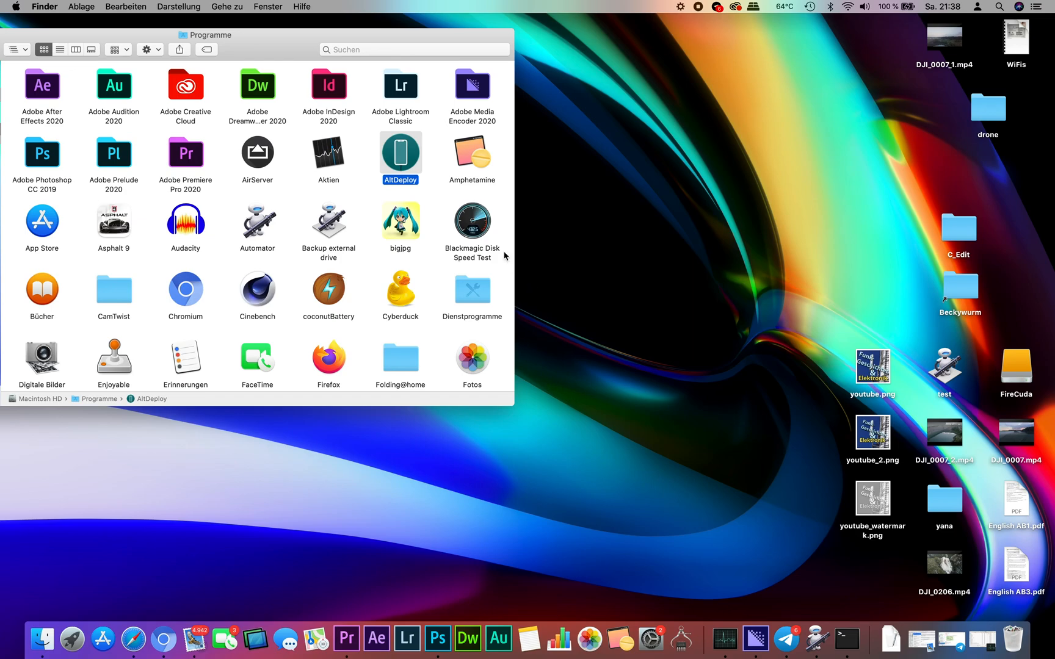
mouse_move(420, 169)
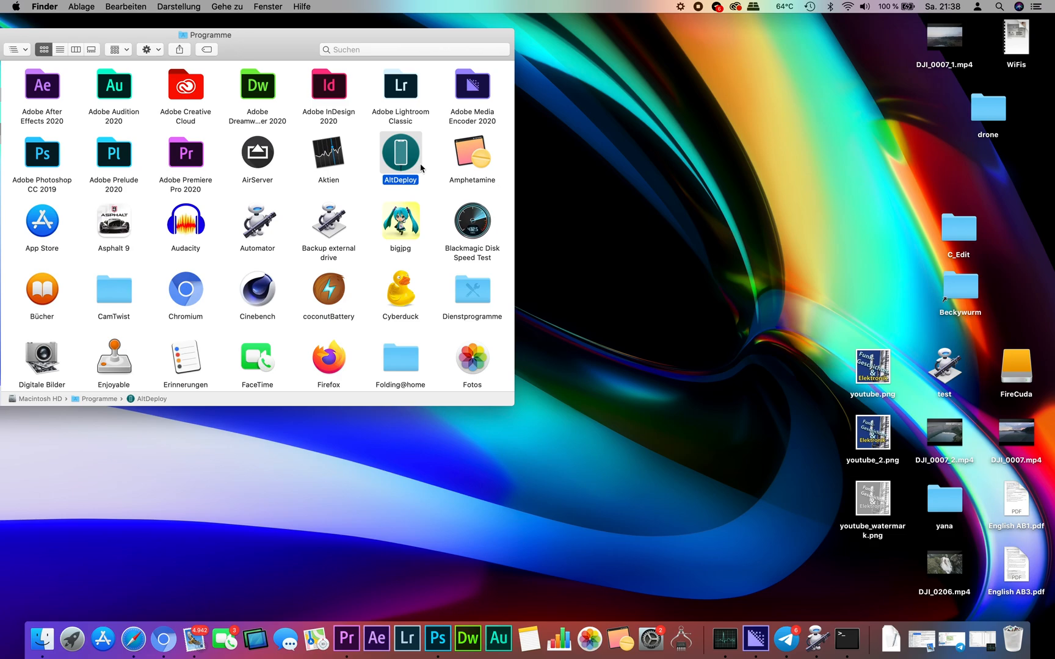
mouse_move(418, 163)
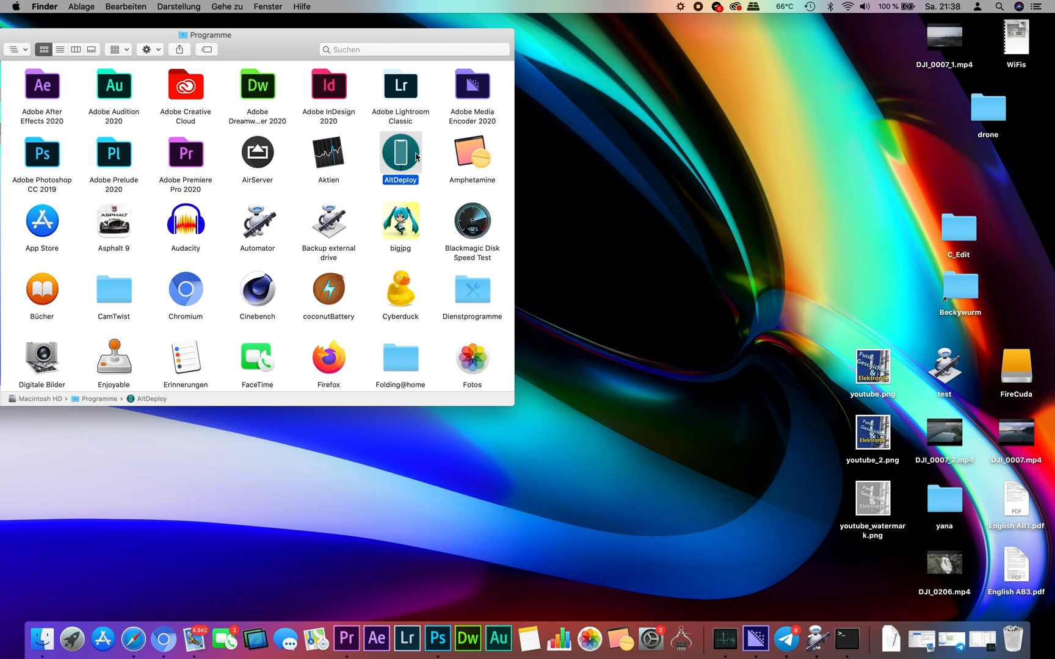
mouse_move(408, 165)
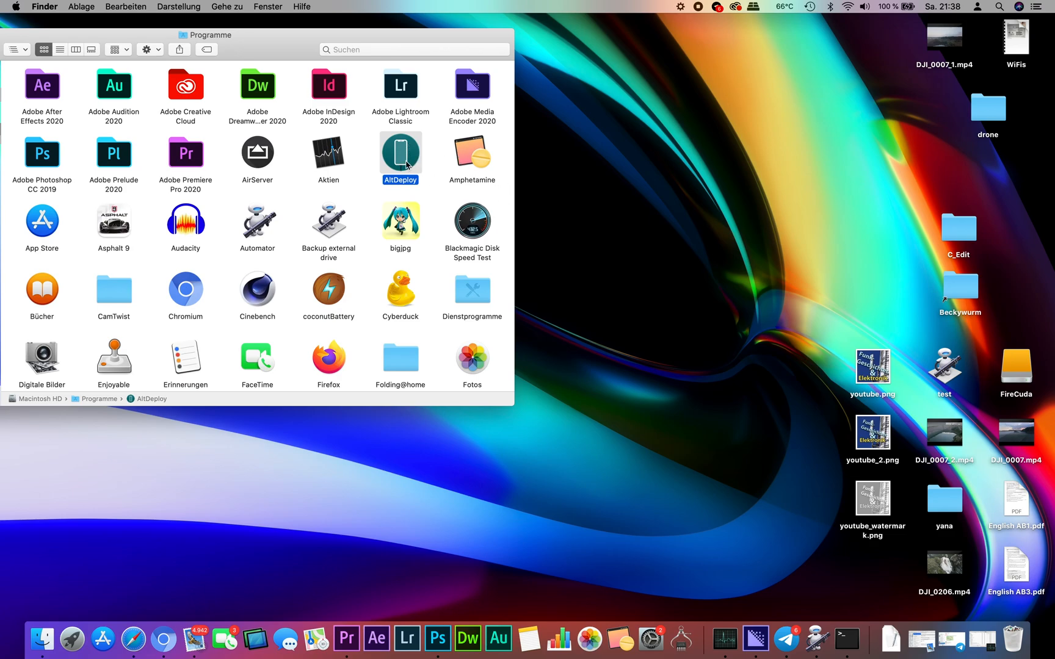
mouse_move(404, 160)
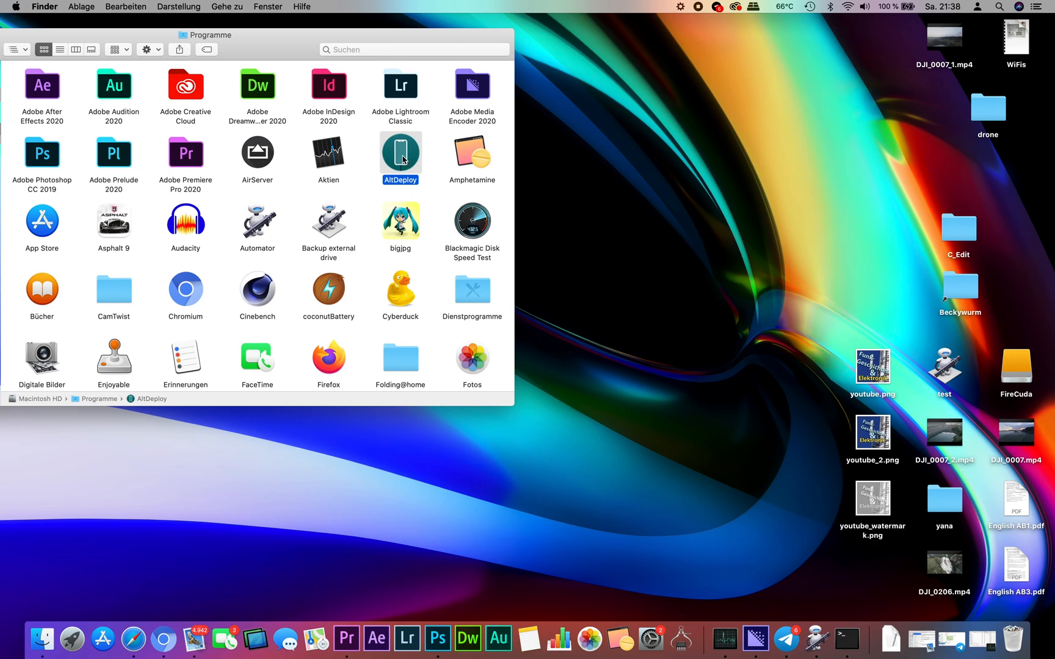
Inspect AltDeploy's Get Info panel, then launch it, triggering damage and unexpected-quit warnings
left_click(14, 6)
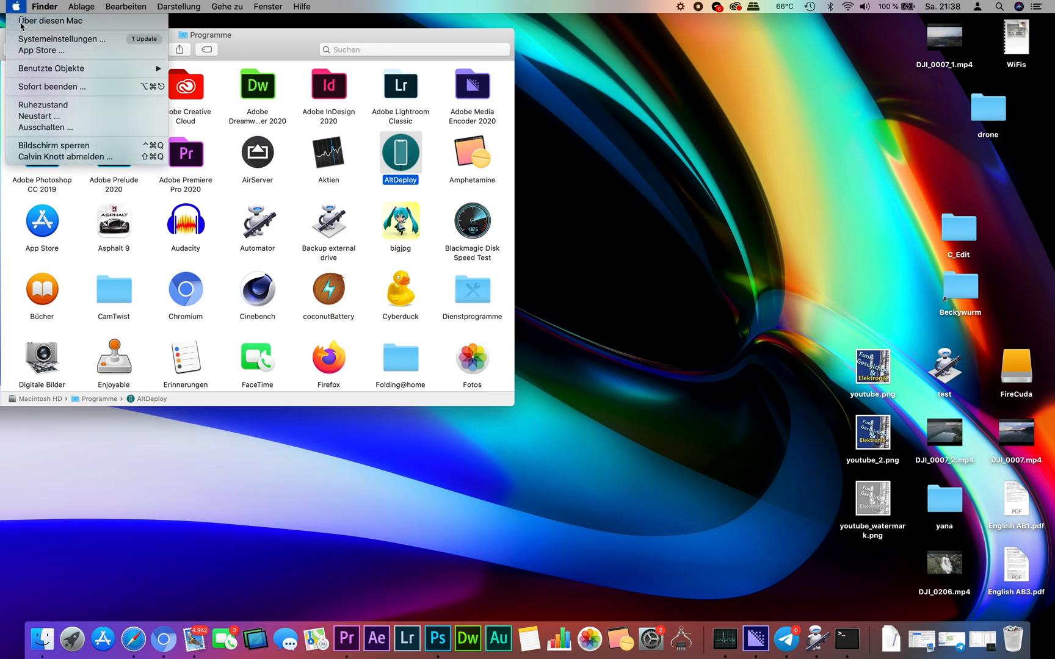
left_click(50, 20)
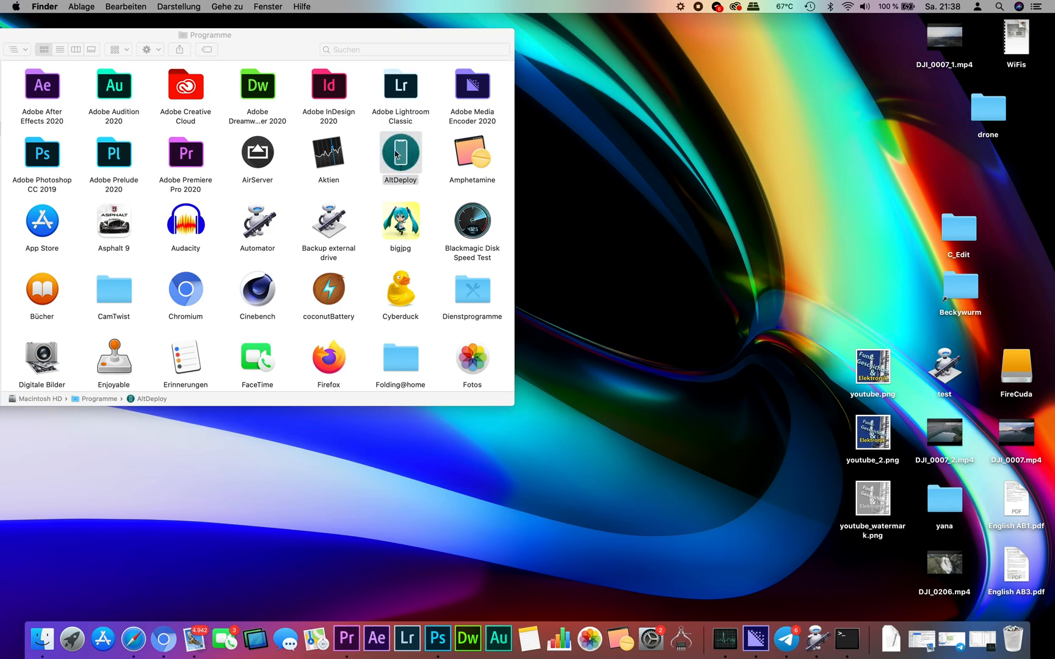
left_click(400, 155)
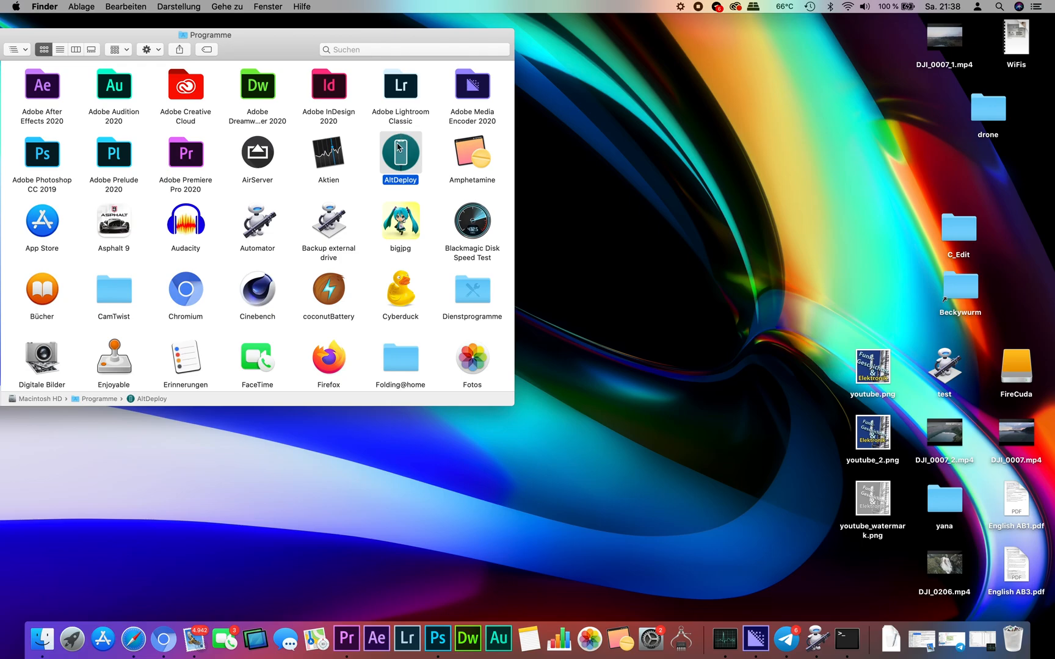
key("cmd+i")
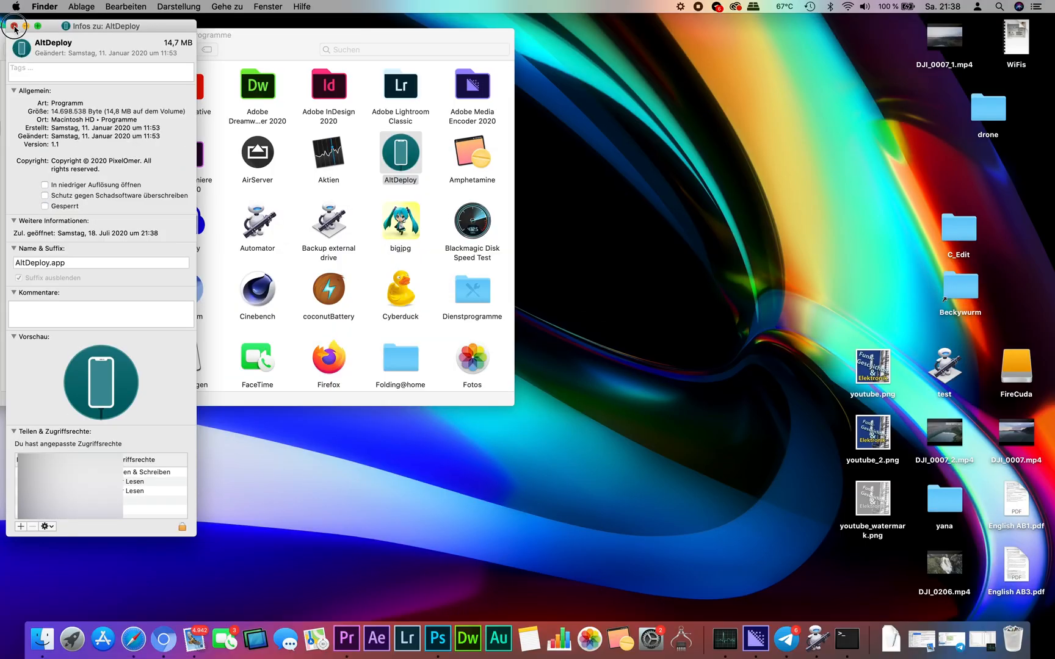
left_click(13, 25)
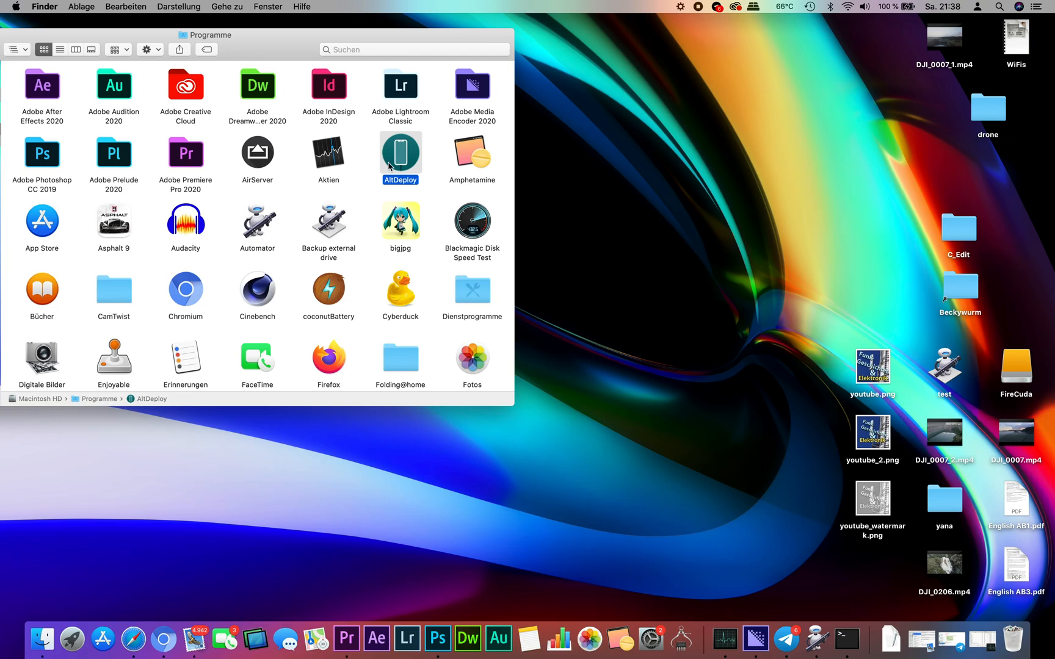
mouse_move(410, 148)
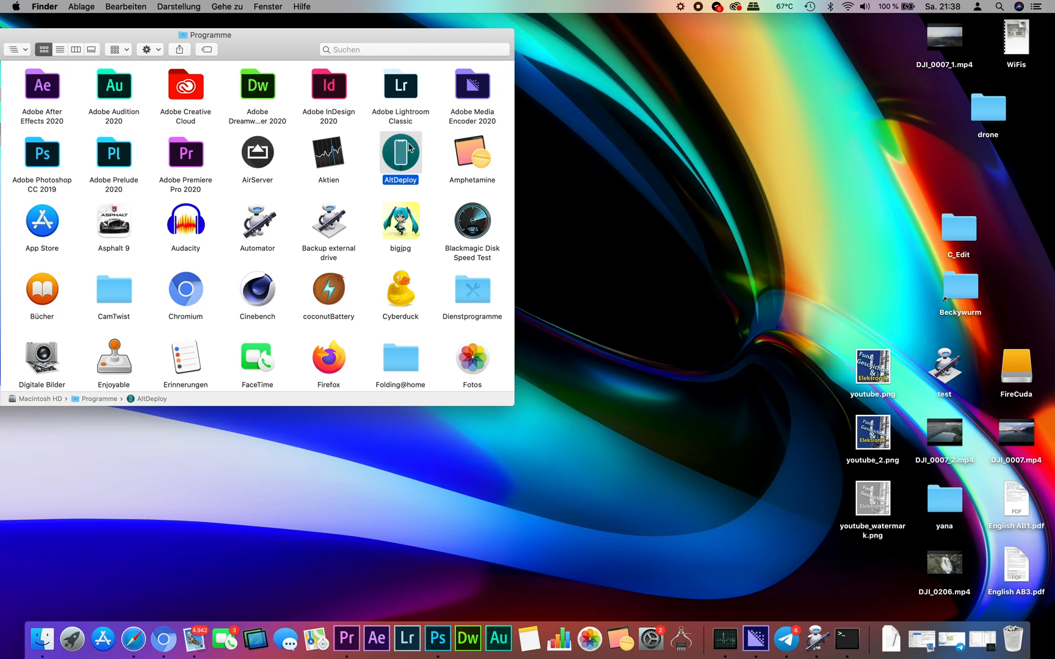
mouse_move(402, 162)
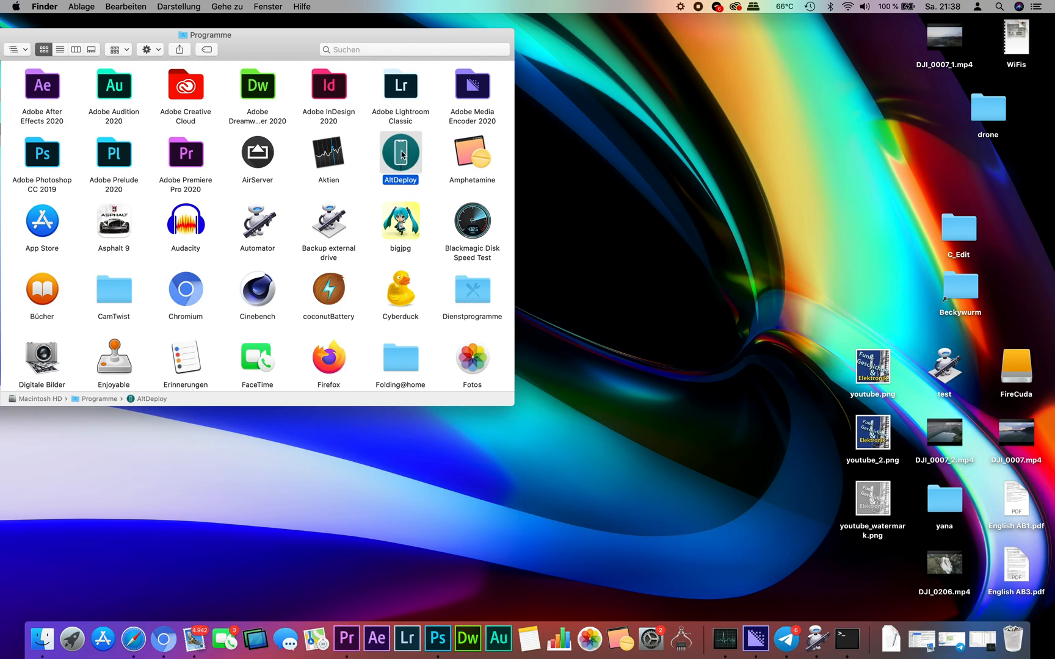
double_click(400, 154)
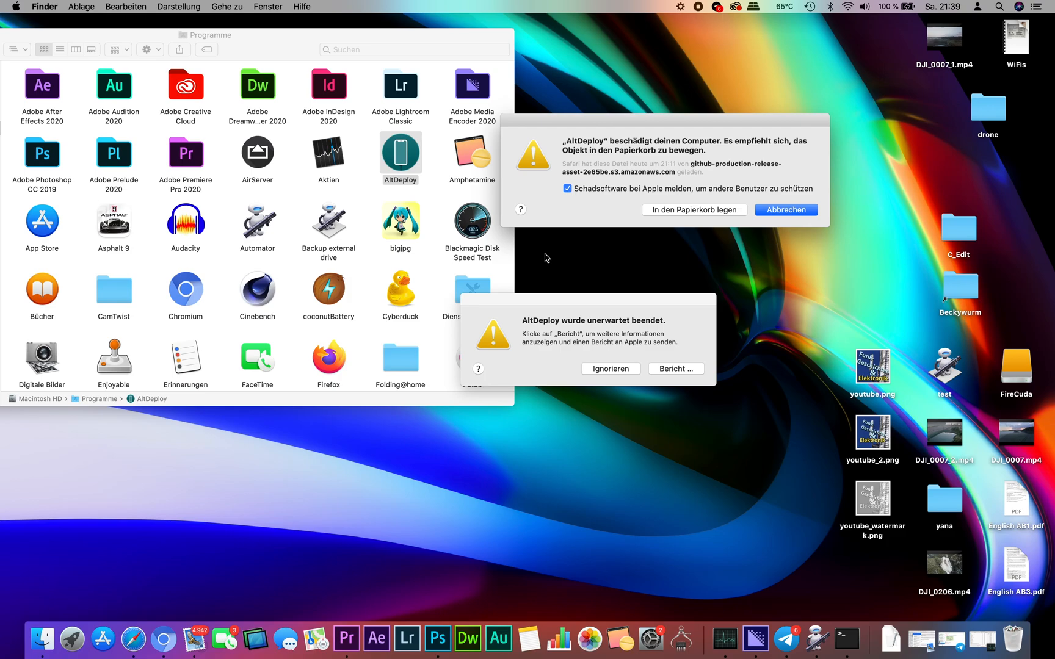
mouse_move(575, 122)
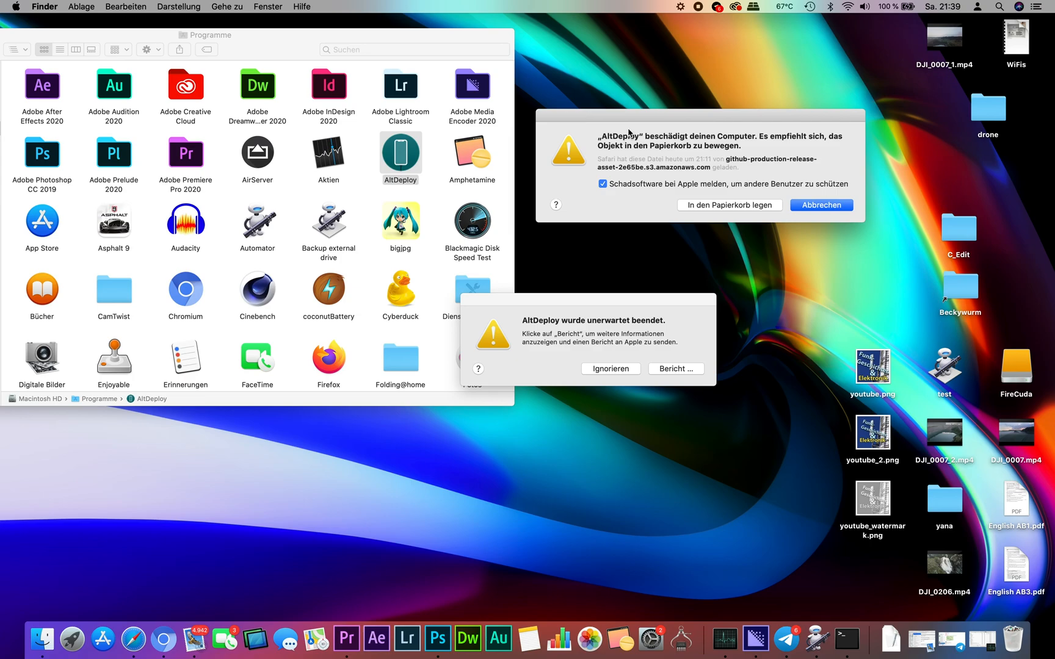
mouse_move(649, 636)
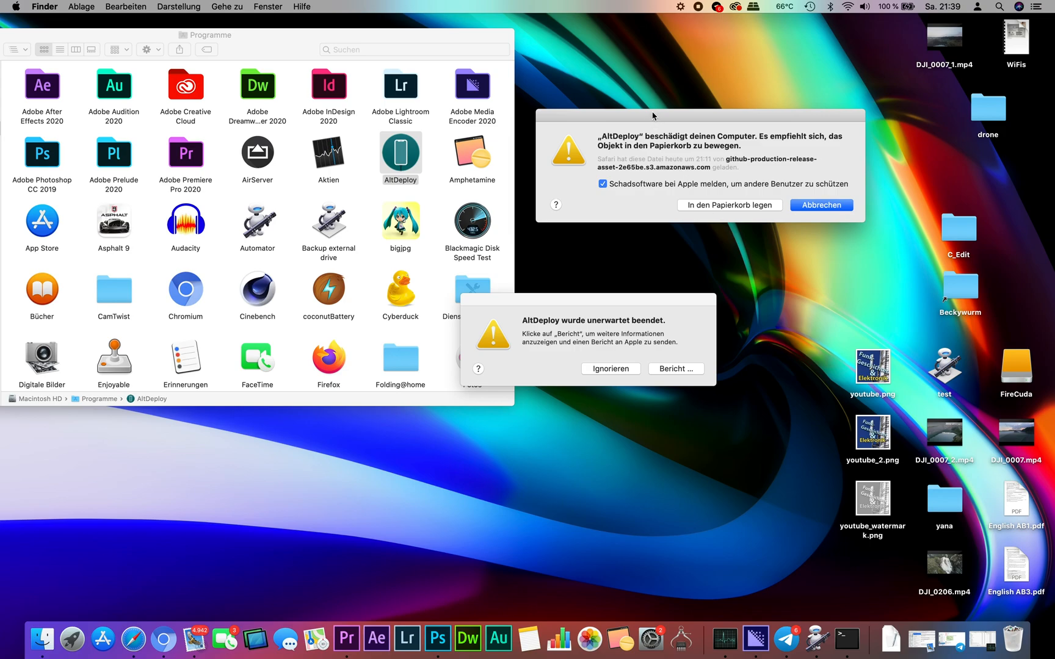
mouse_move(593, 217)
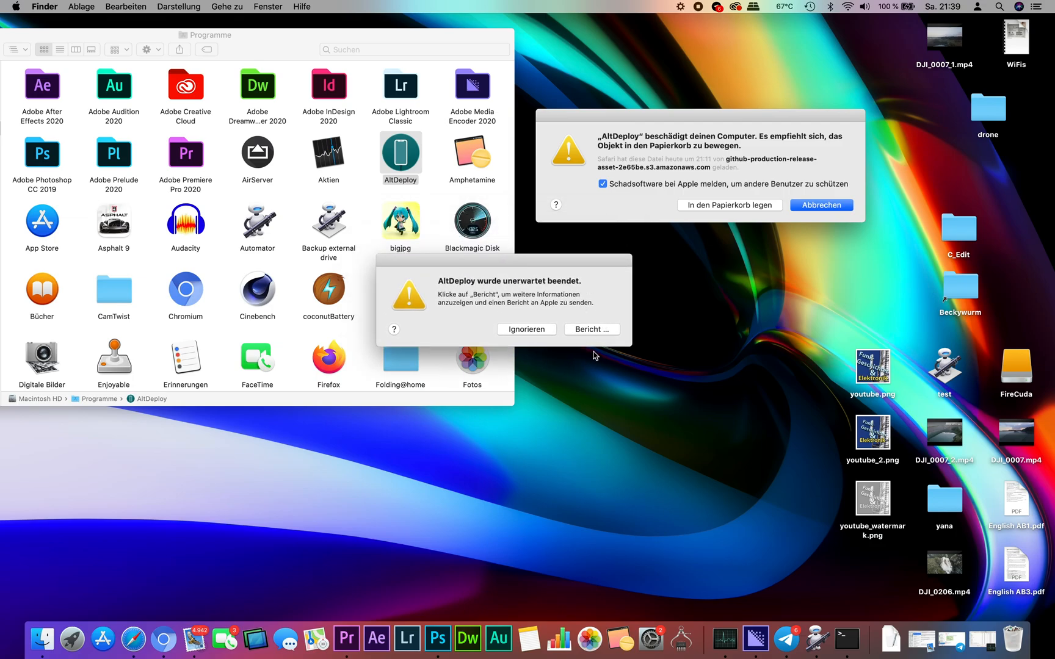
Open AltDeploy's crash report showing the invalid code signature and close it with Nicht senden
left_click(591, 329)
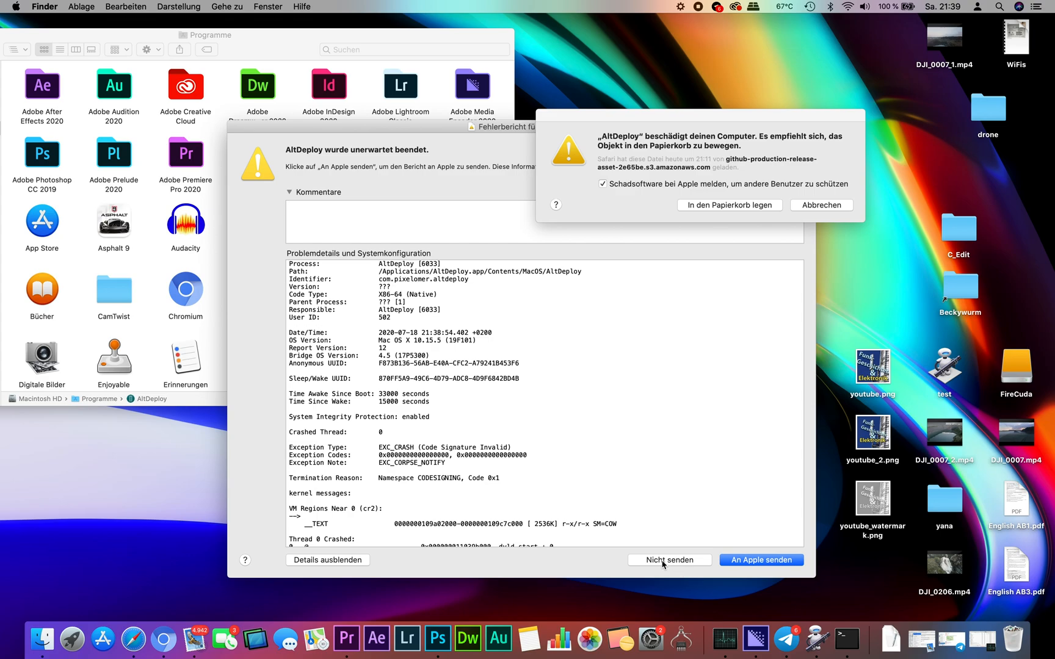
left_click(668, 560)
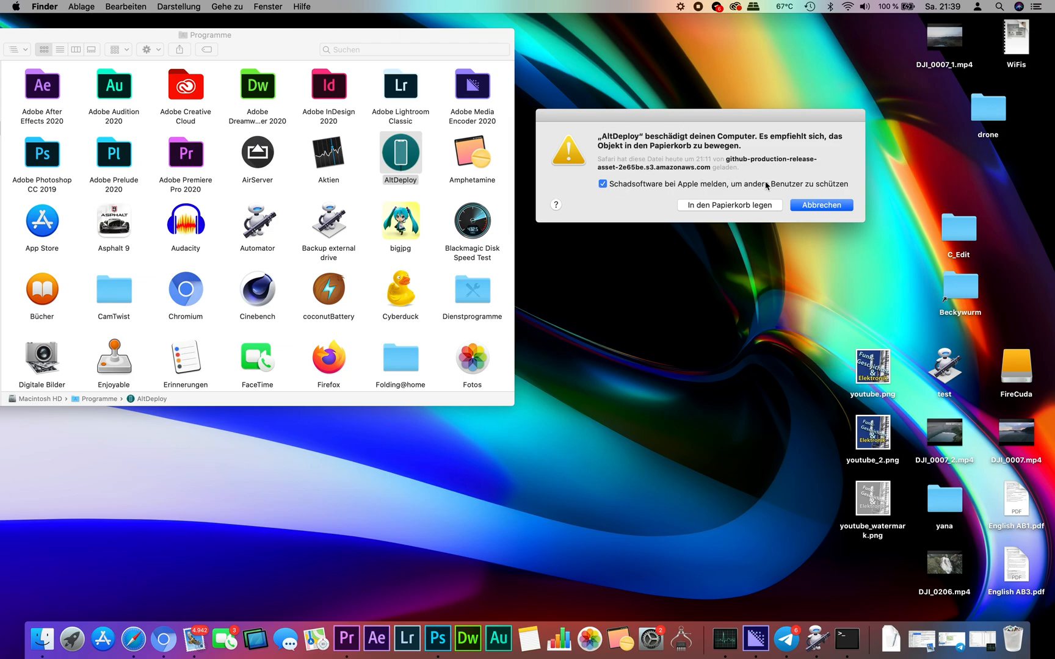
mouse_move(633, 187)
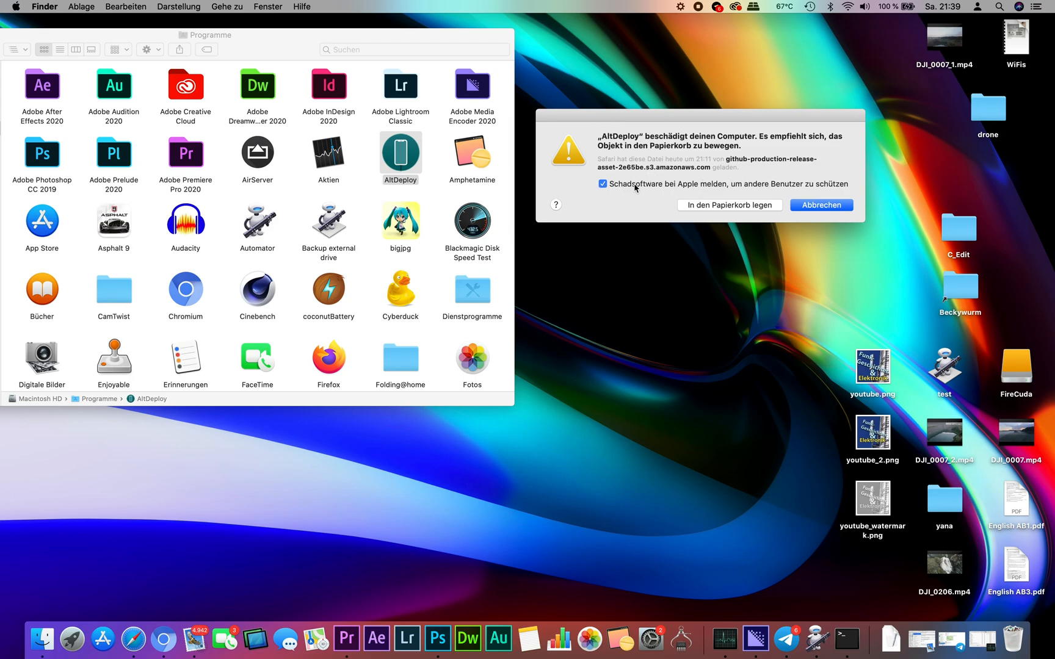
Uncheck 'Schadsoftware bei Apple melden' and move the damage warning lower on screen
left_click(602, 184)
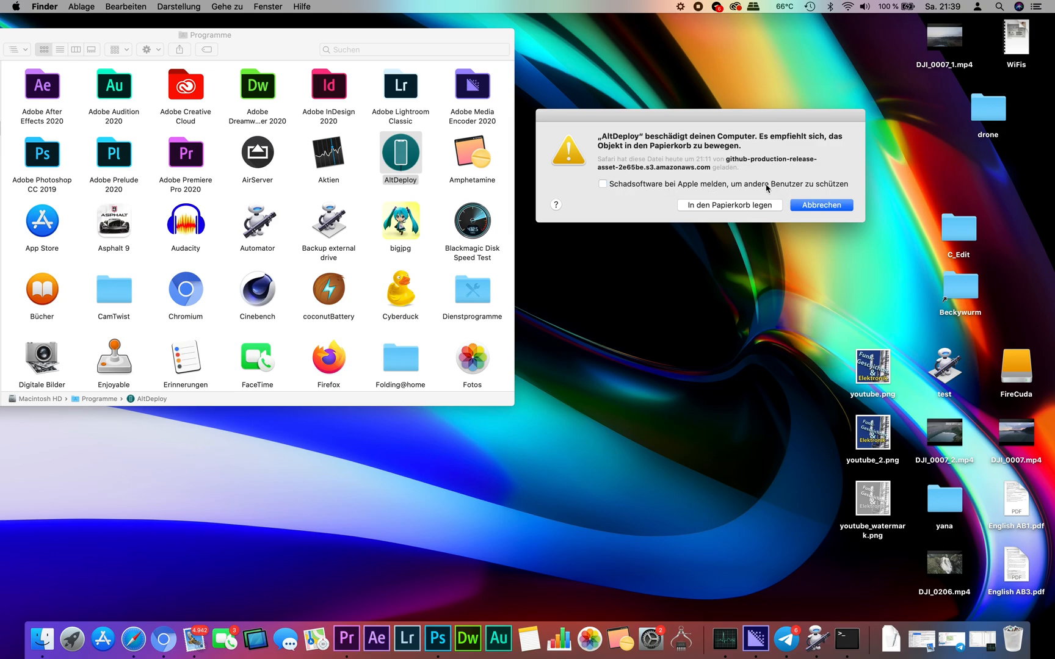
mouse_move(733, 121)
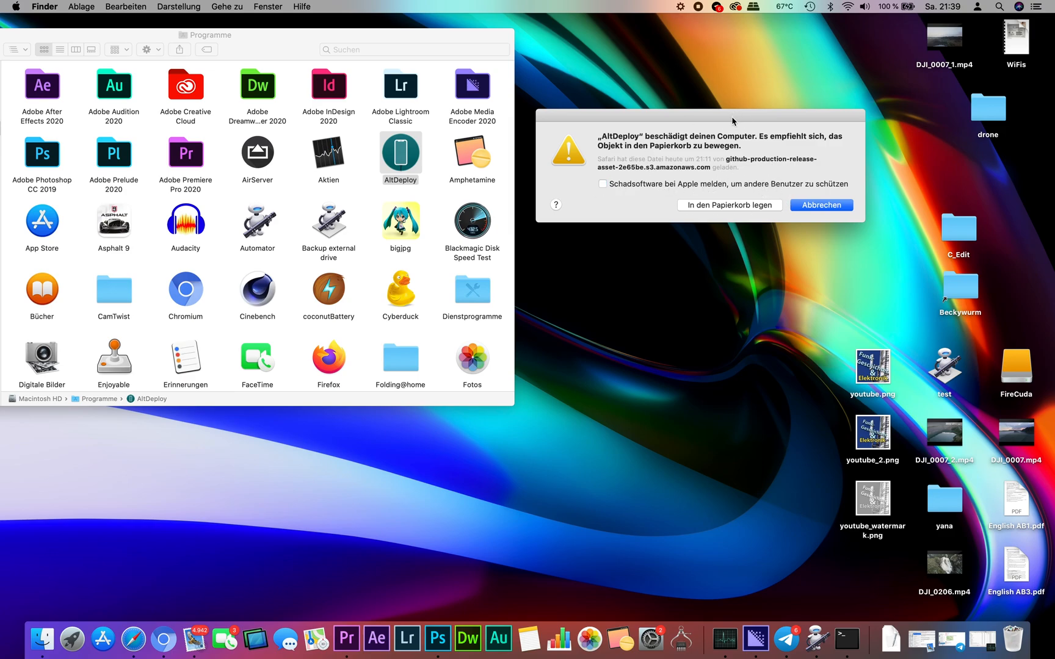
left_click_drag(733, 121, 750, 220)
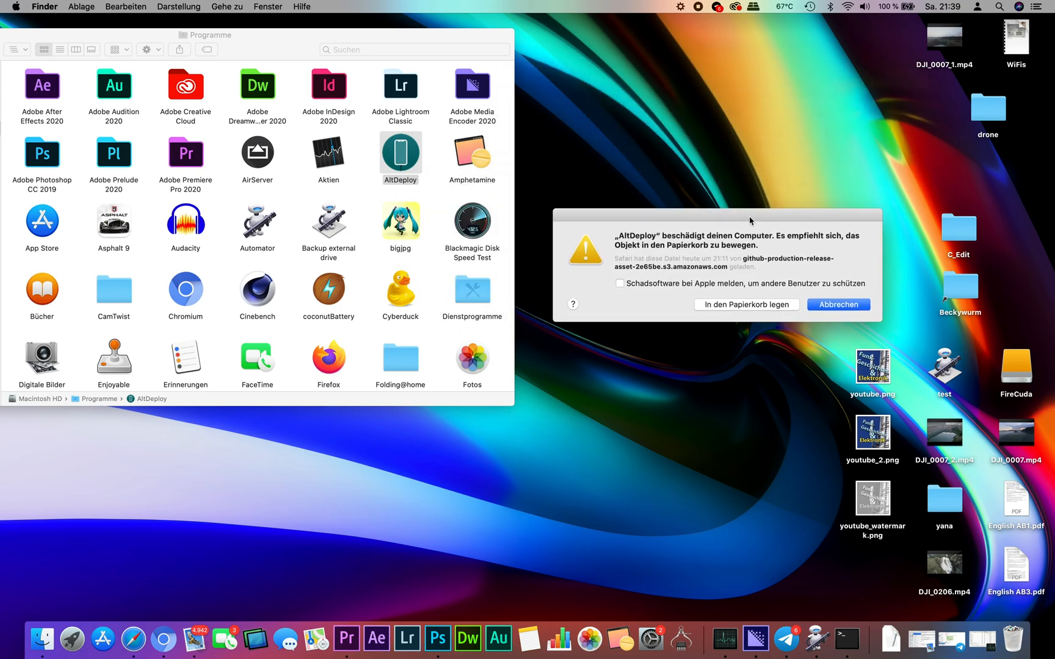
mouse_move(457, 159)
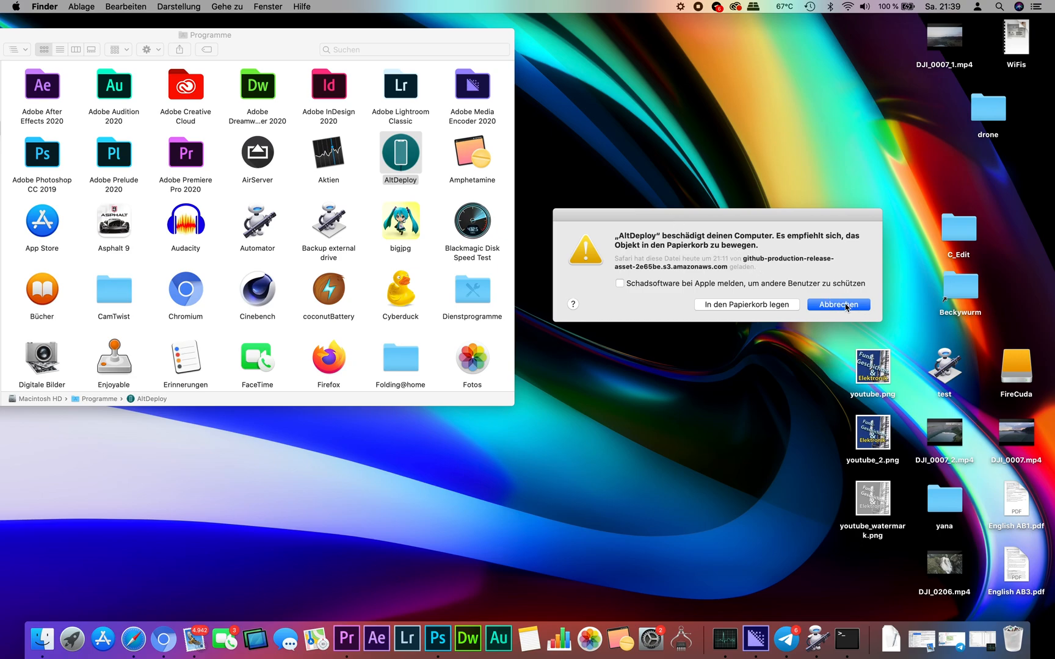
left_click(838, 304)
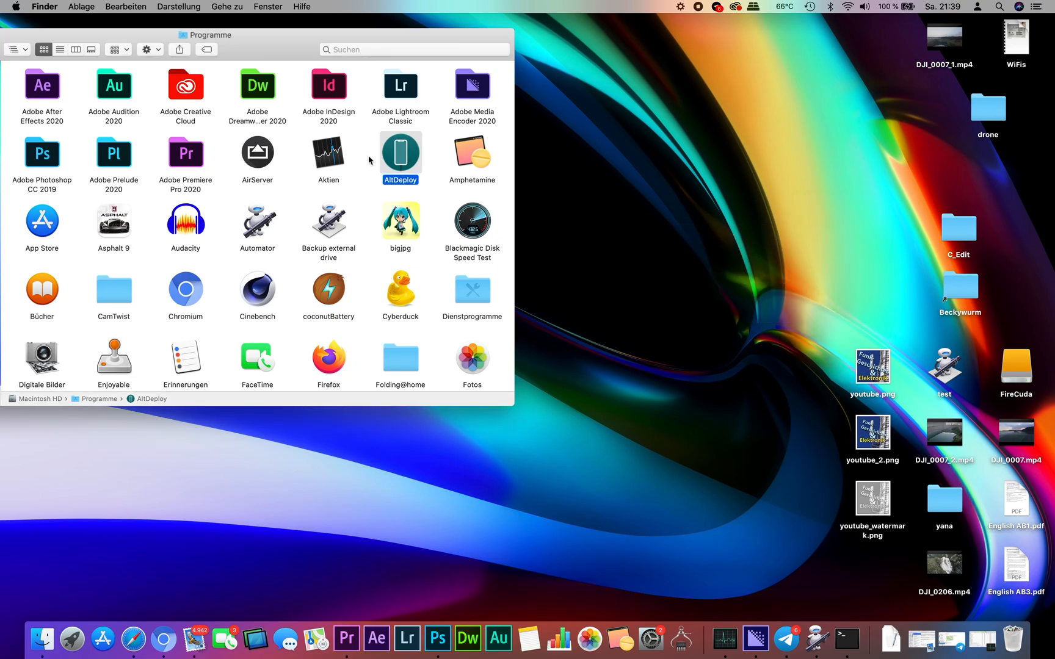
mouse_move(501, 182)
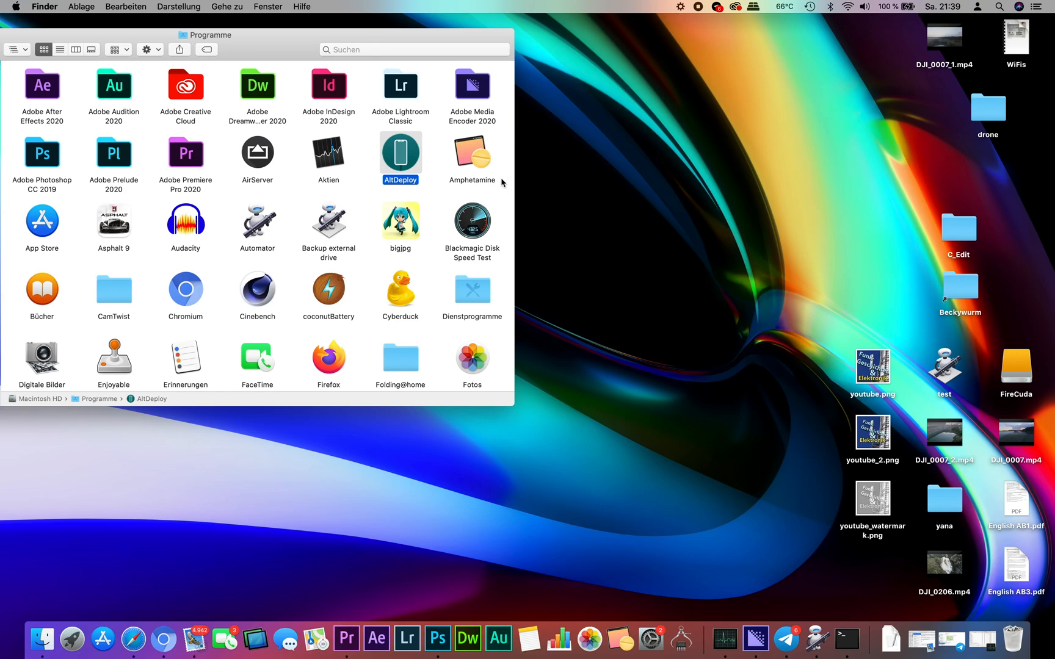
mouse_move(626, 193)
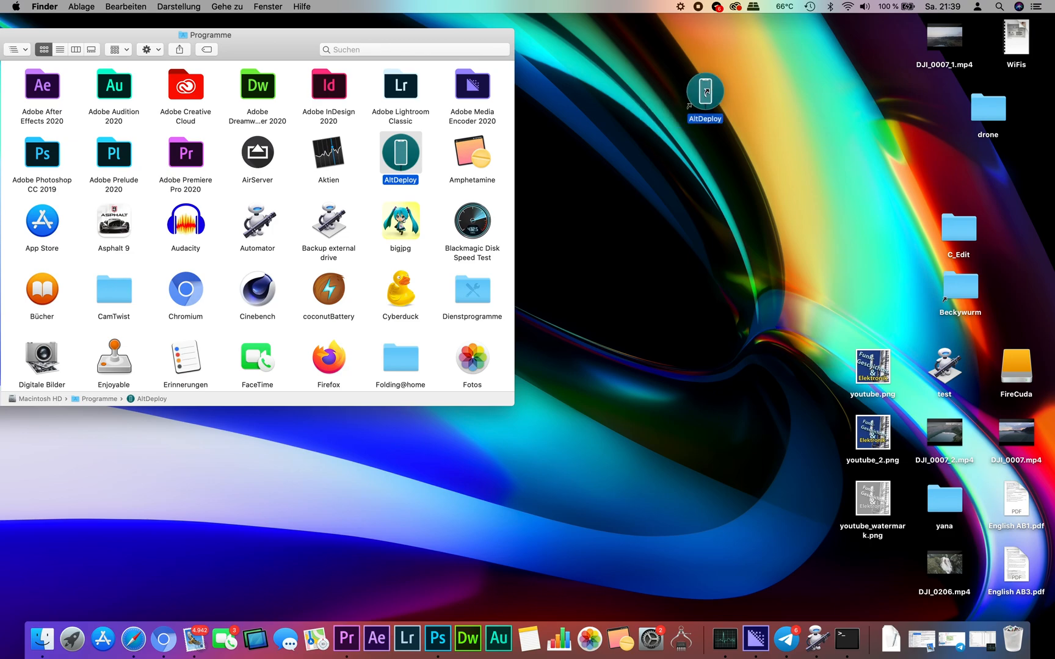
left_click(704, 93)
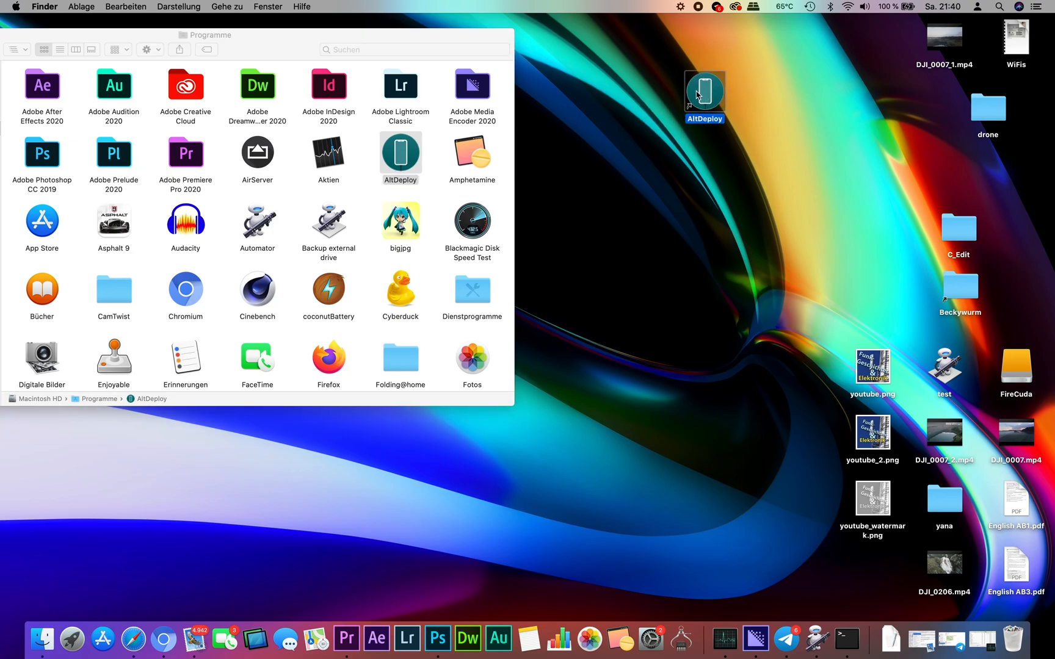
right_click(704, 93)
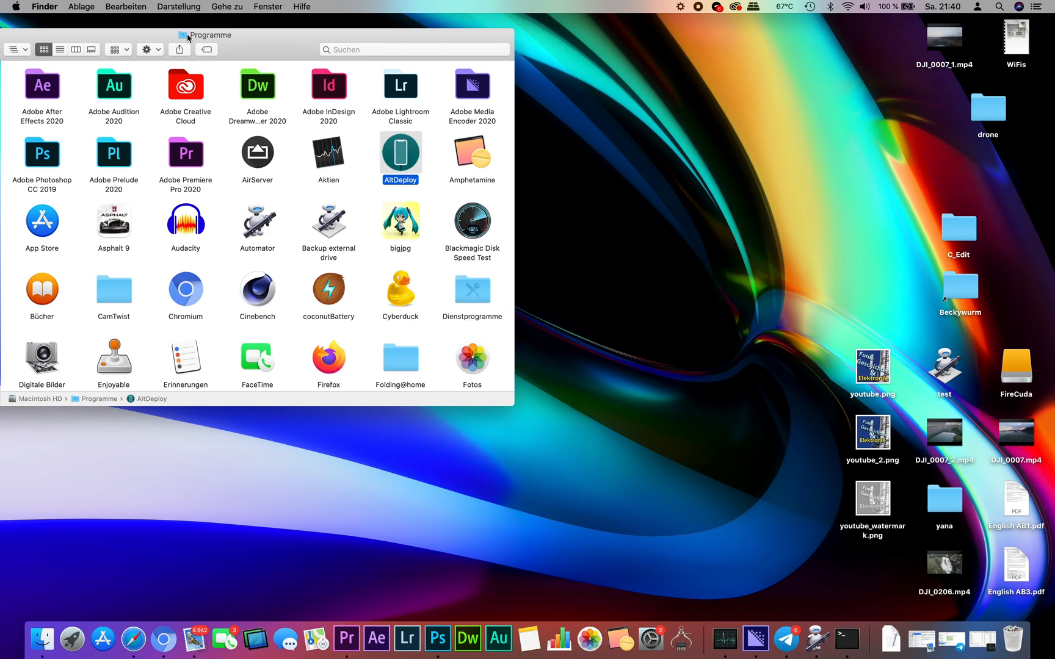
mouse_move(368, 167)
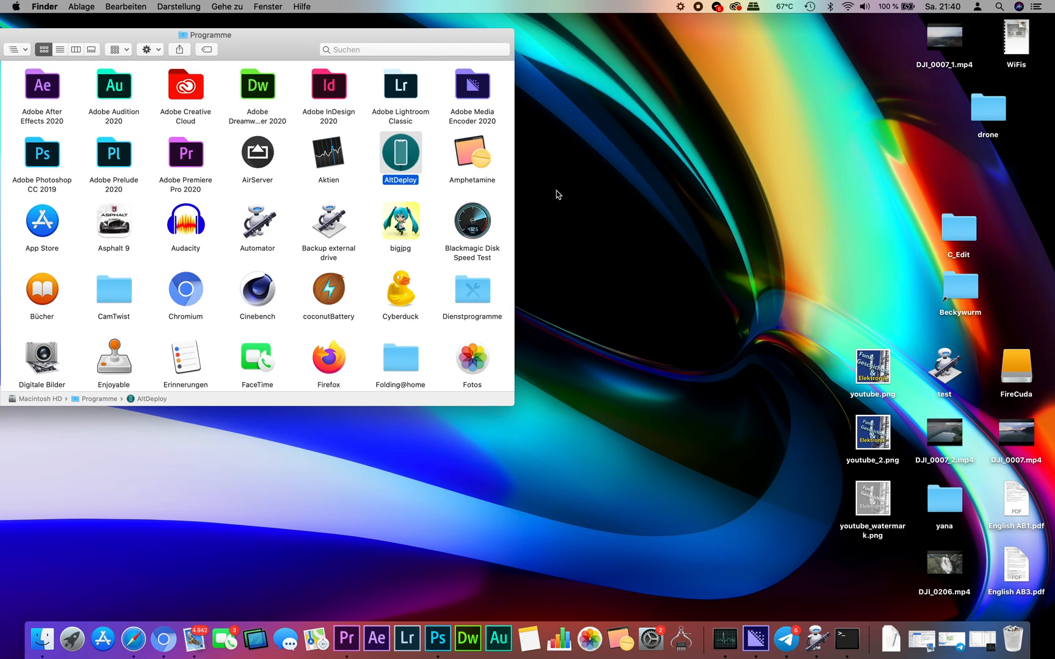
mouse_move(463, 157)
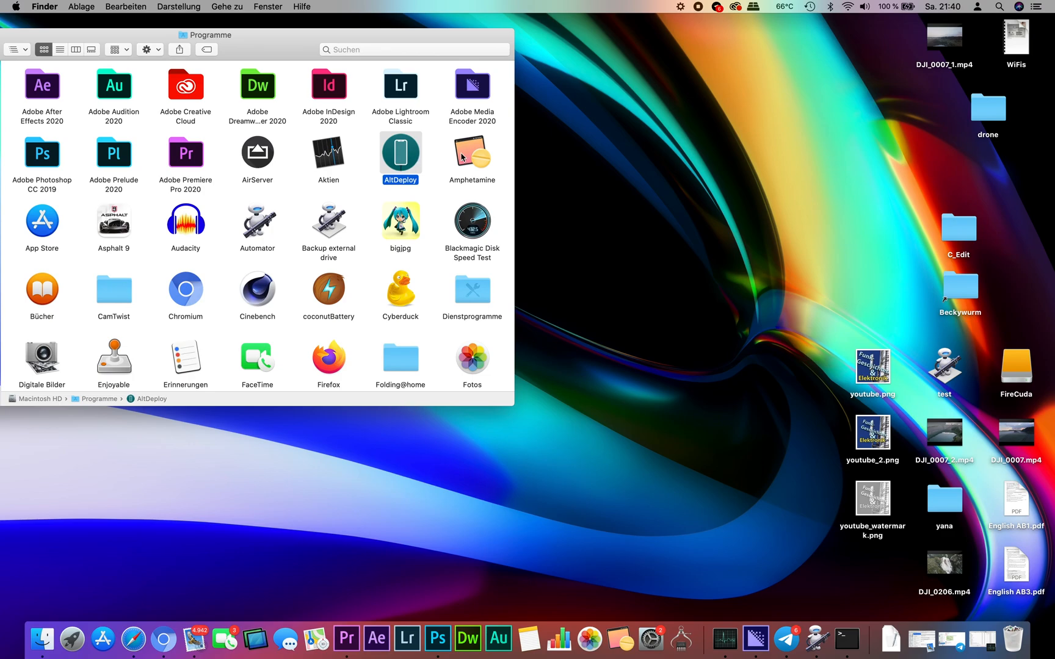
right_click(400, 158)
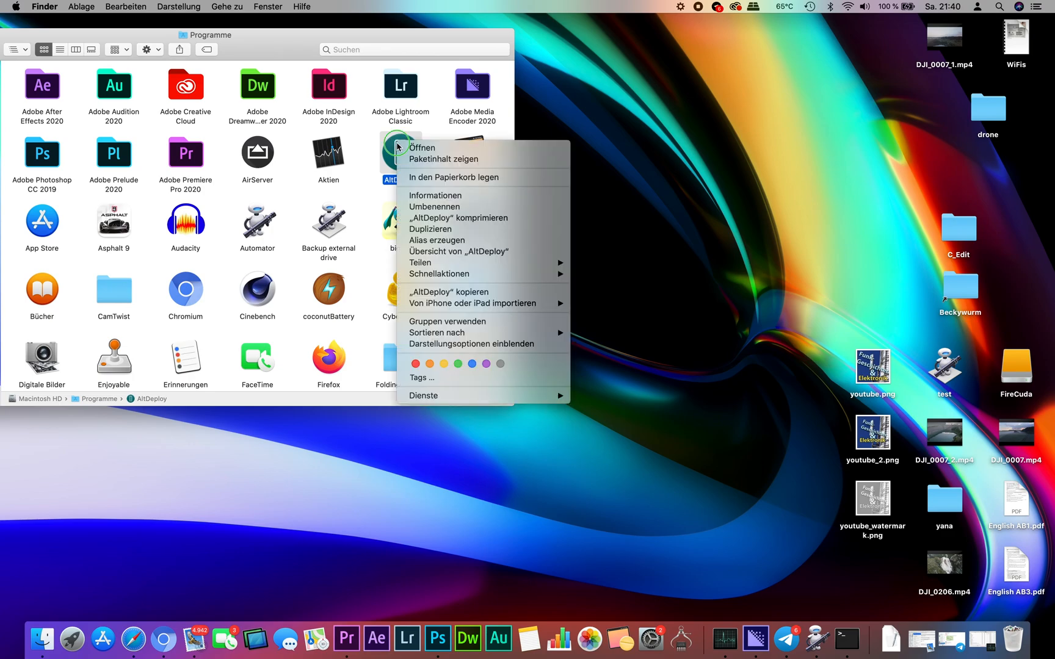
mouse_move(436, 196)
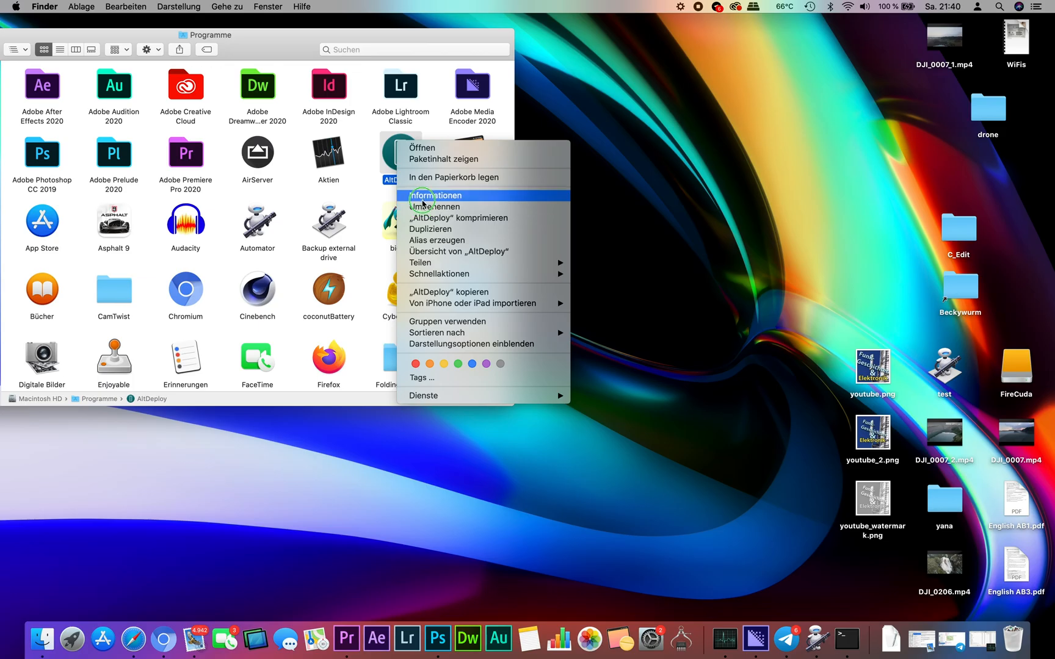
left_click(436, 195)
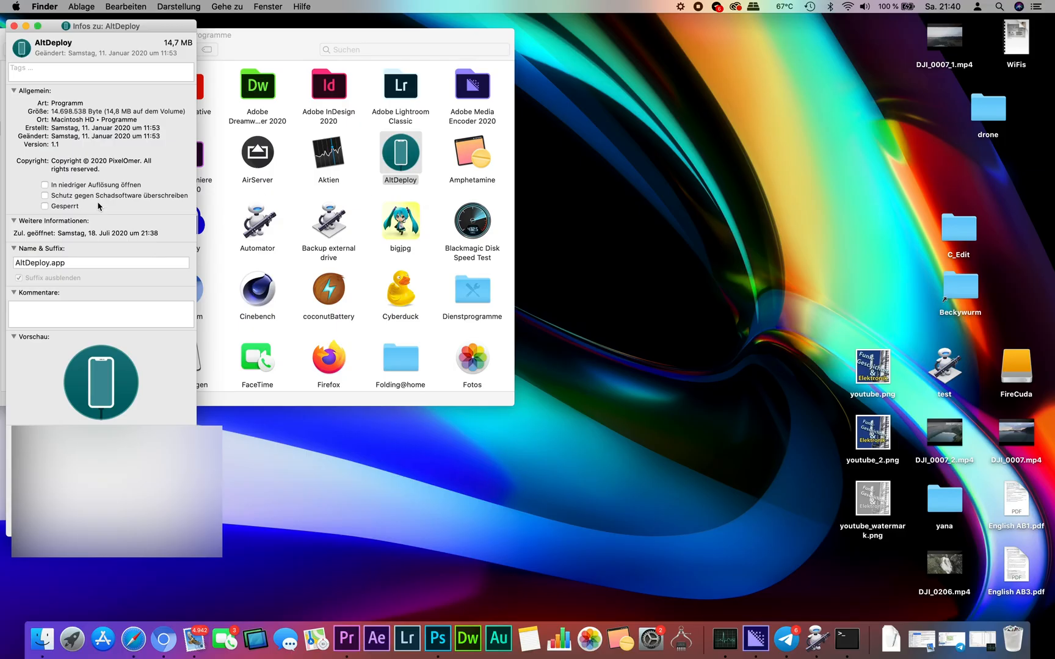
mouse_move(53, 204)
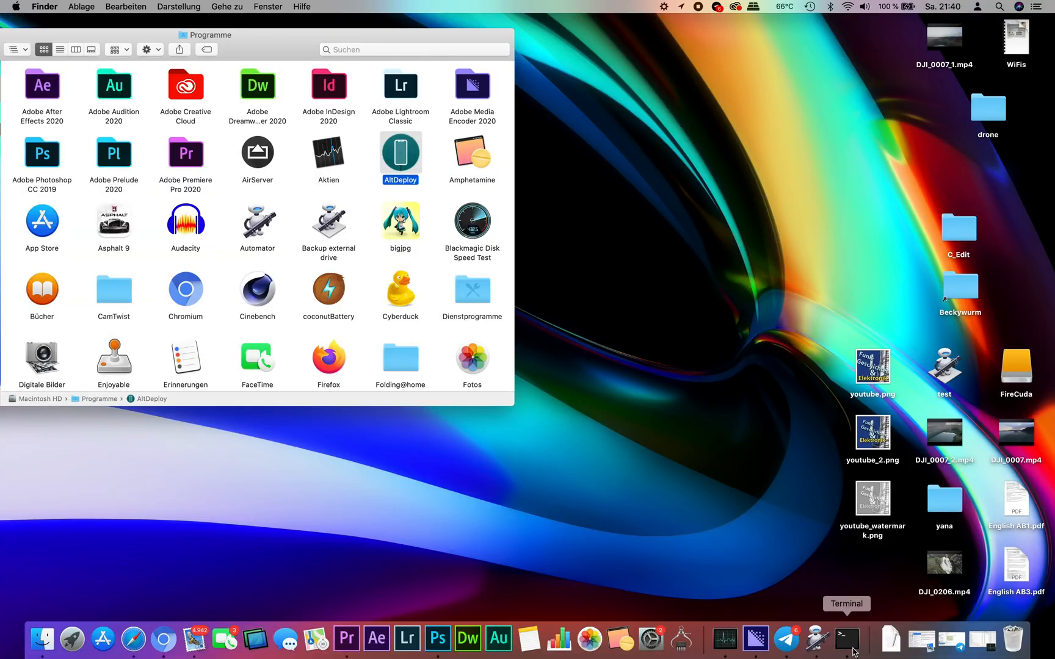
Open a Terminal shell window from the Dock's Terminal icon
right_click(847, 635)
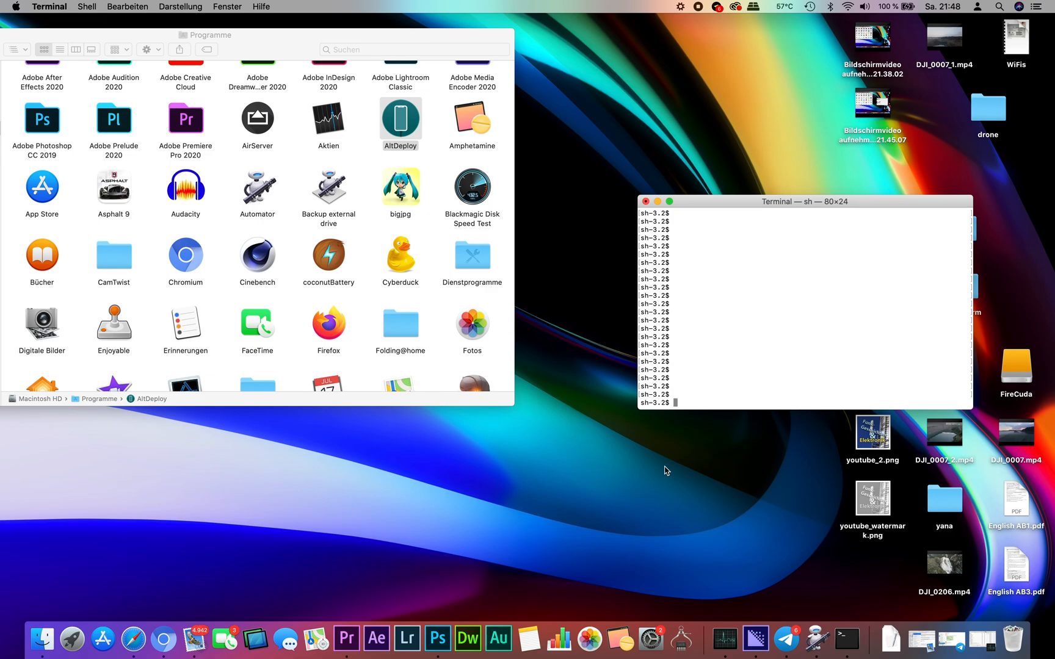
mouse_move(720, 271)
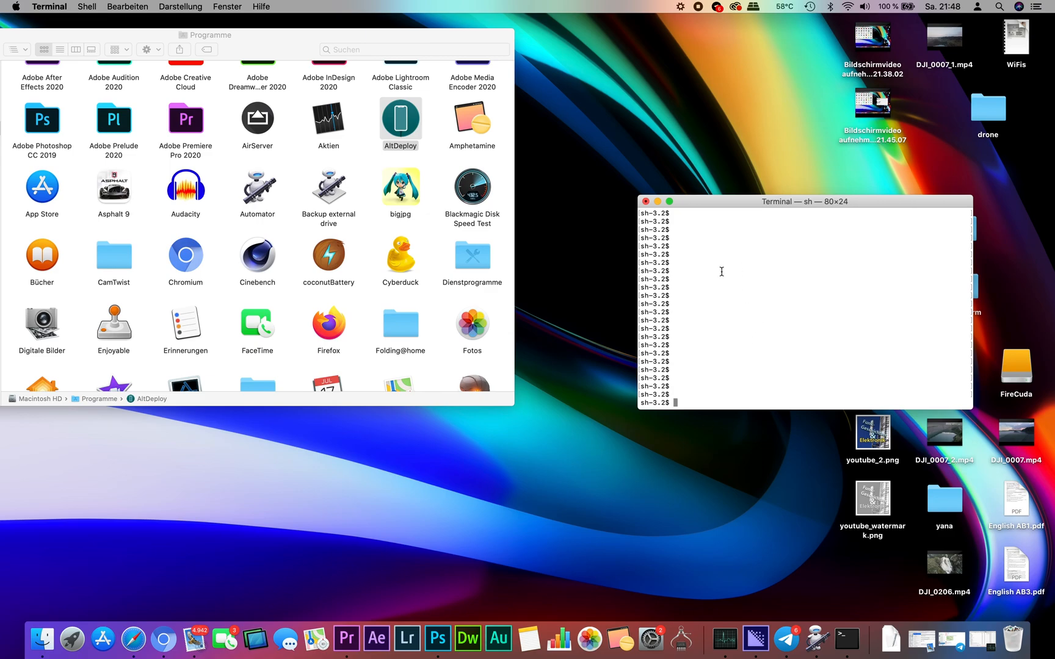
mouse_move(697, 298)
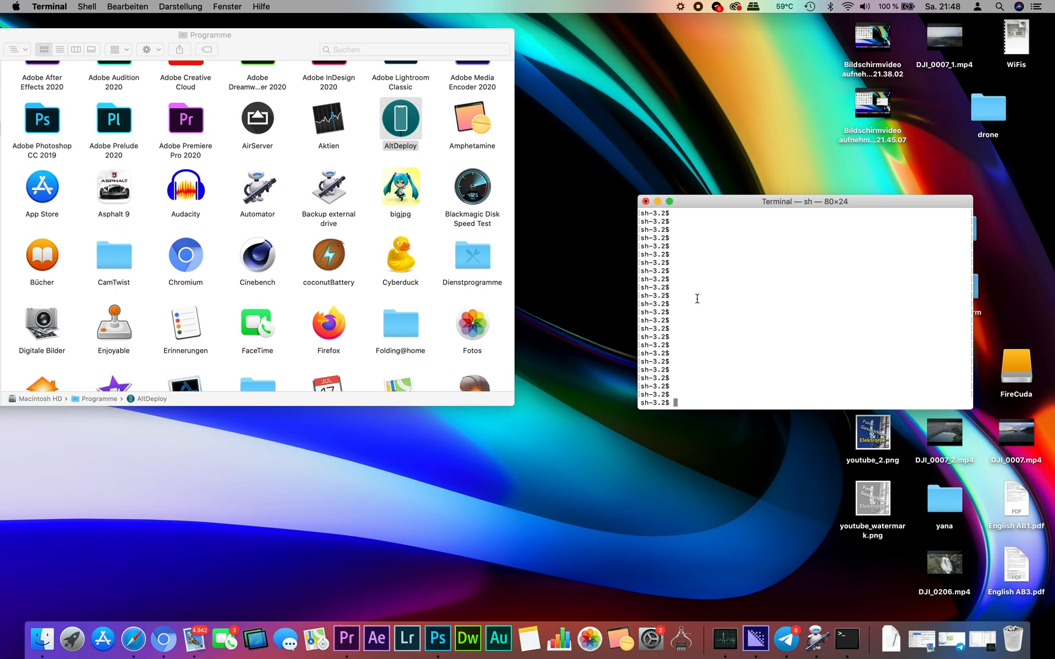
mouse_move(838, 574)
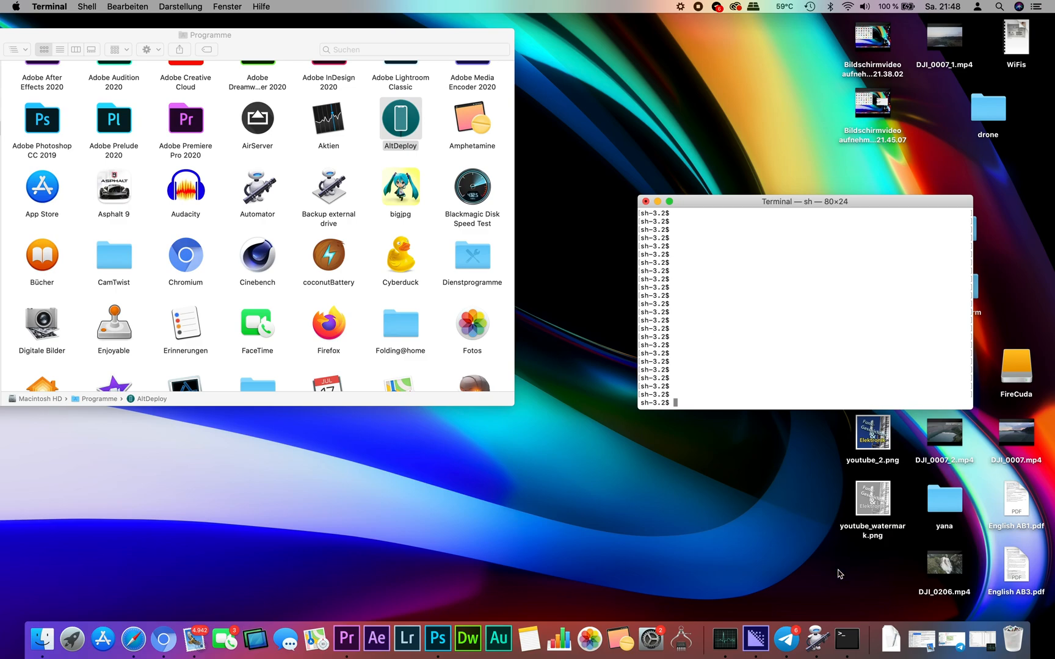
mouse_move(729, 239)
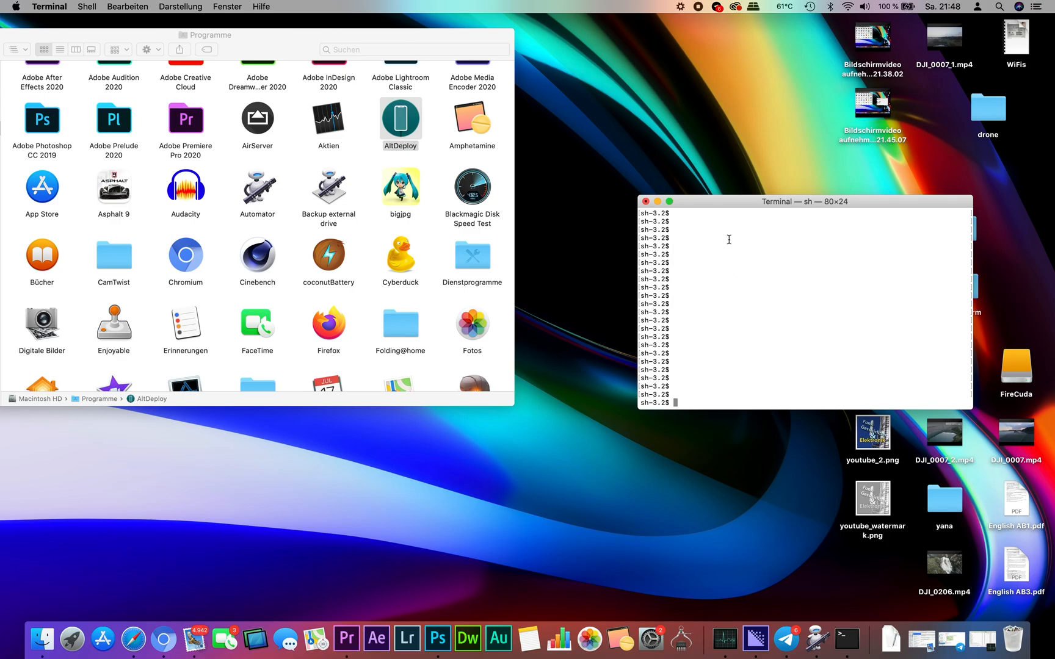
mouse_move(700, 351)
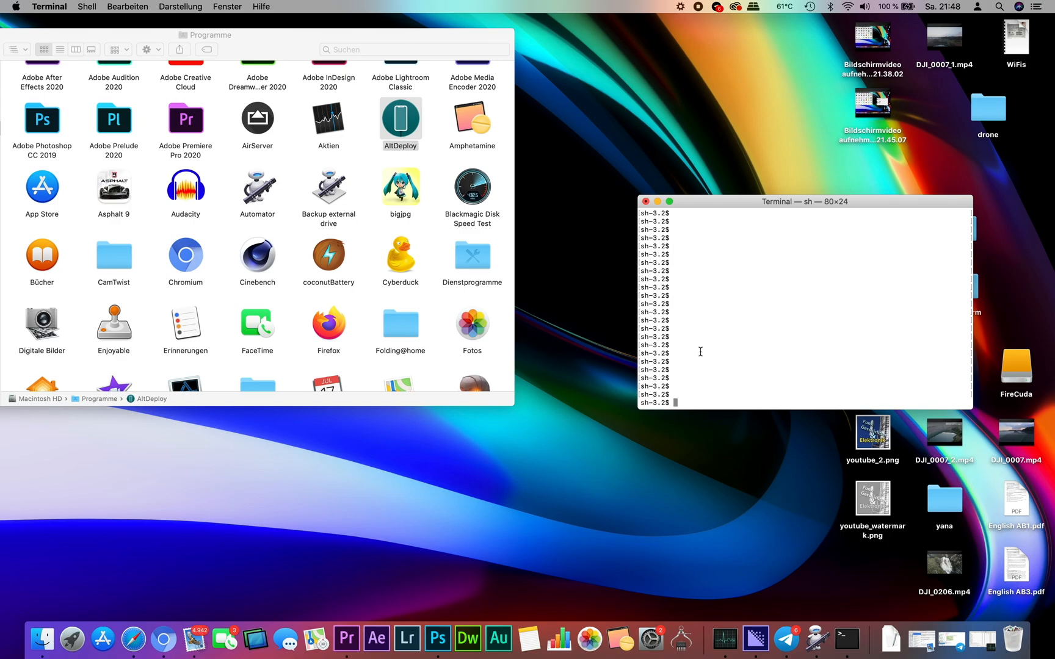
mouse_move(649, 272)
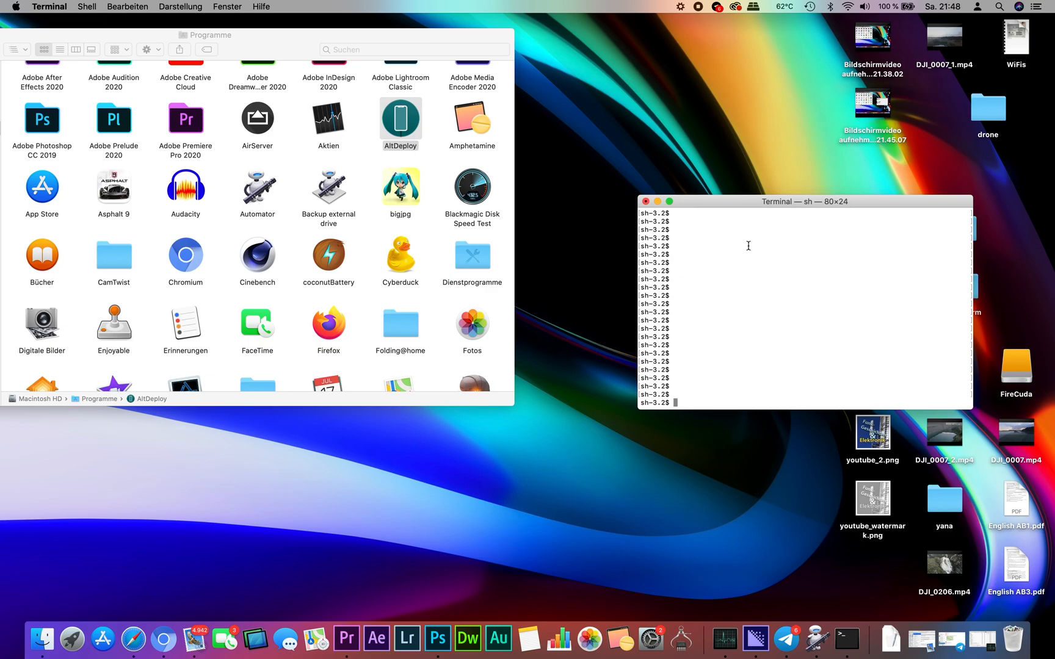
Run 'sudo codesign -f -s -' on AltDeploy's executable, then launch the re-signed app
type("sudo codesign -f -s - /Applications/AltDeploy.app/Contents/MacOS/AltDeploy")
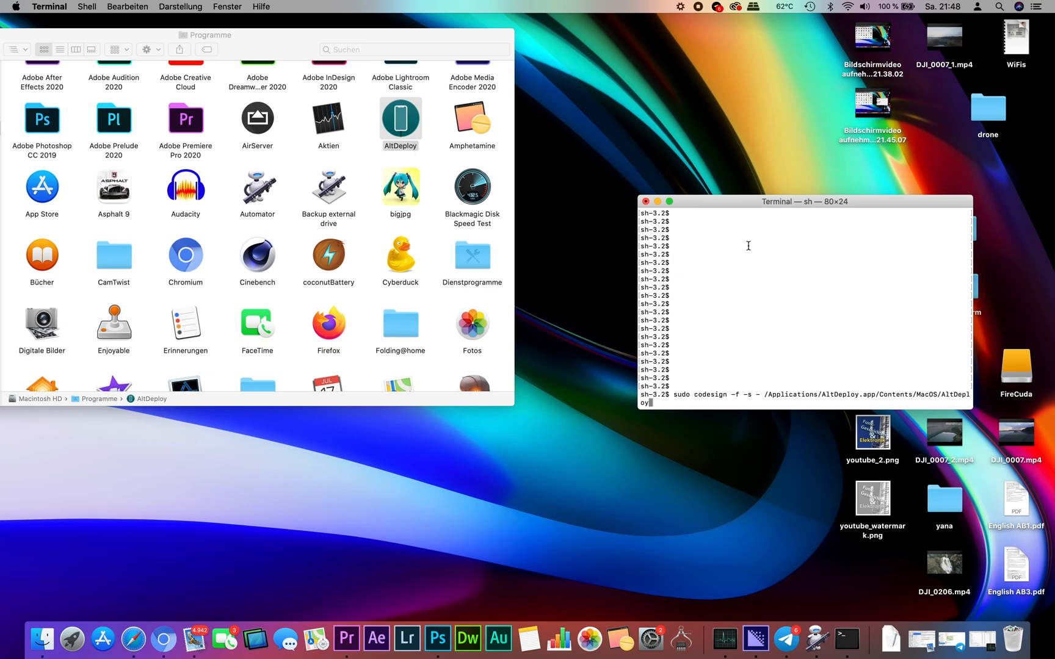
mouse_move(687, 282)
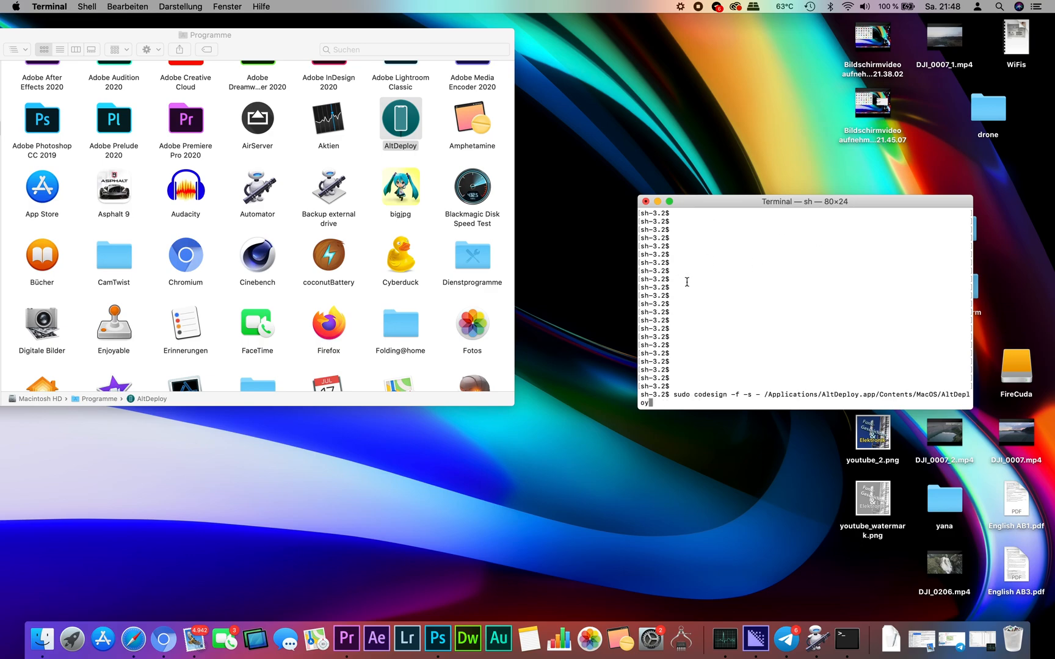
mouse_move(706, 298)
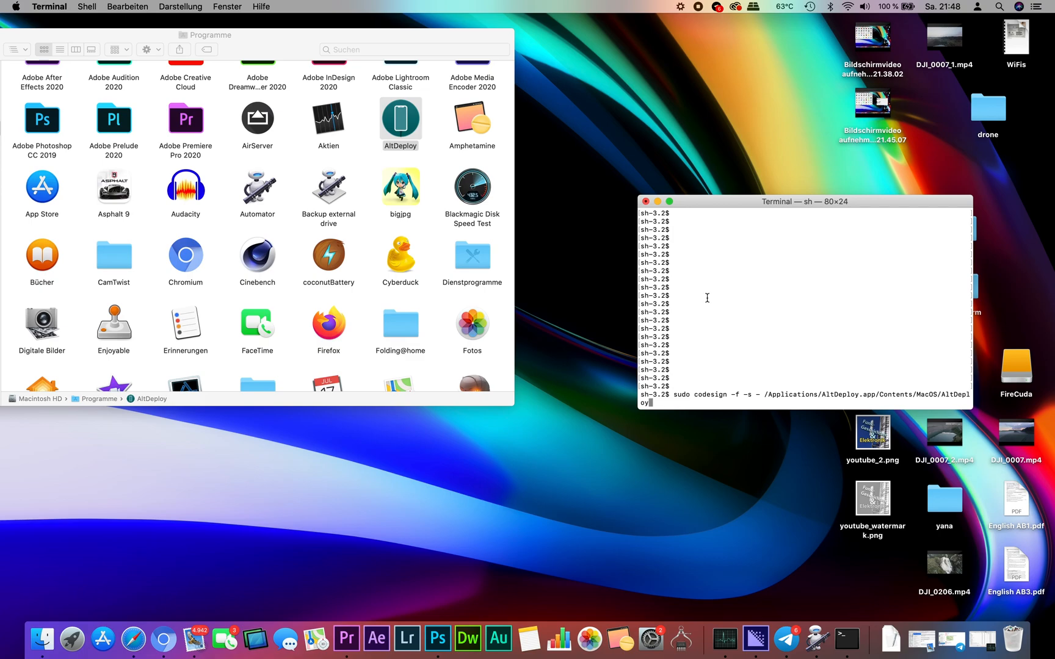
key("Return")
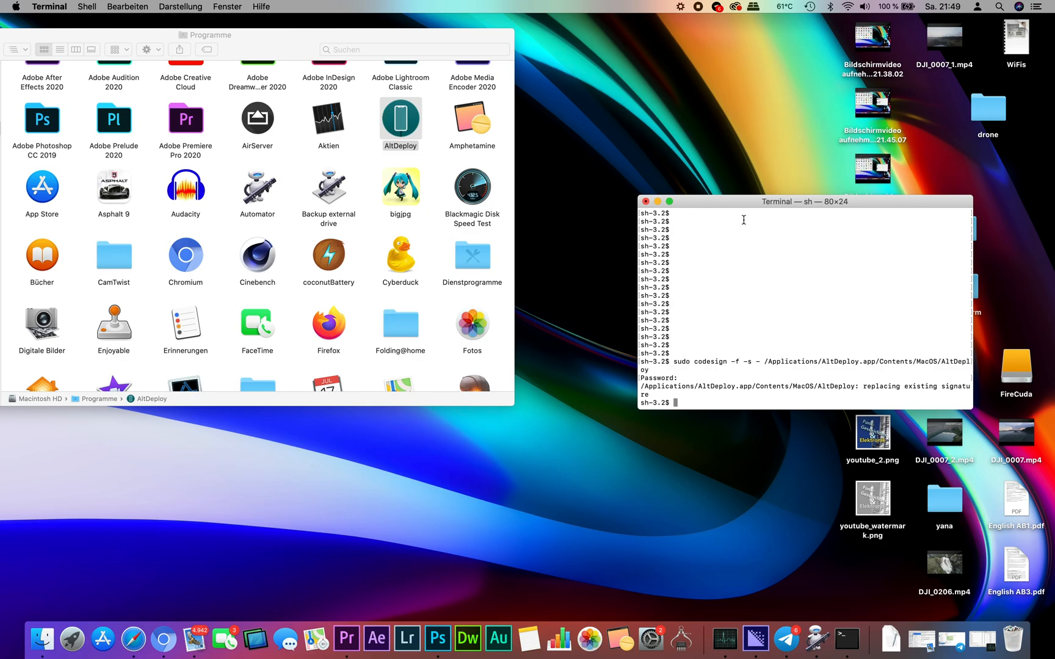
double_click(400, 120)
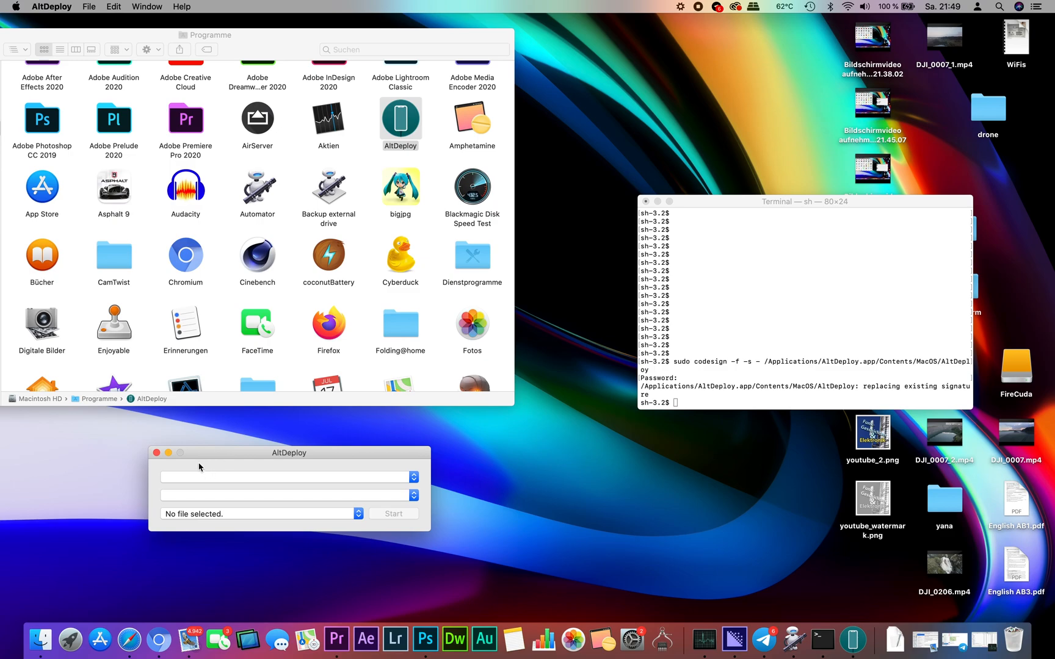
mouse_move(211, 456)
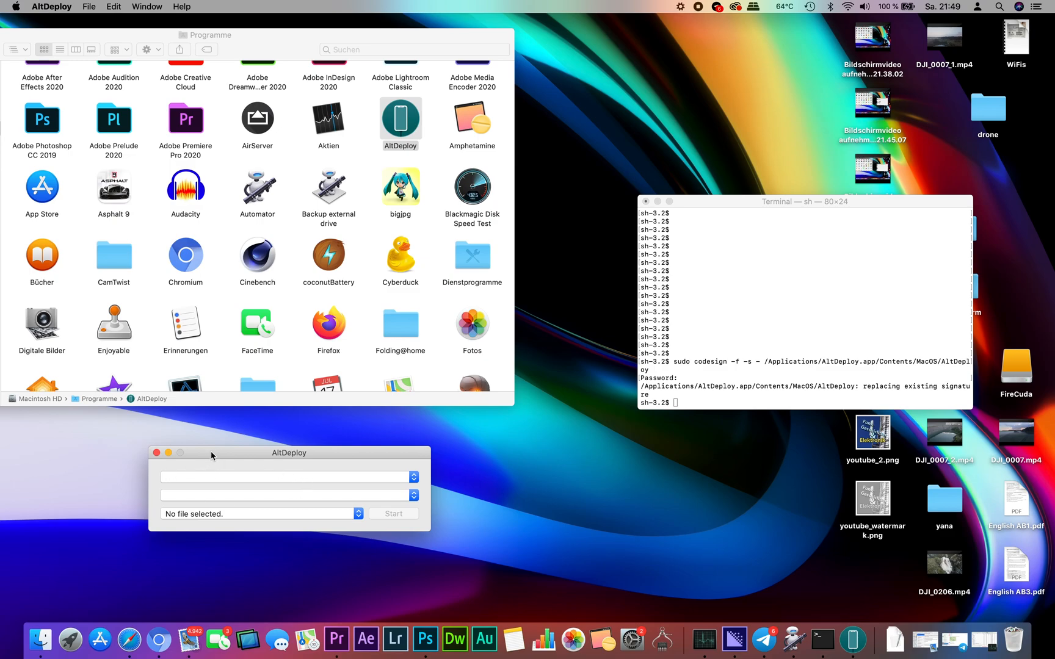
mouse_move(405, 283)
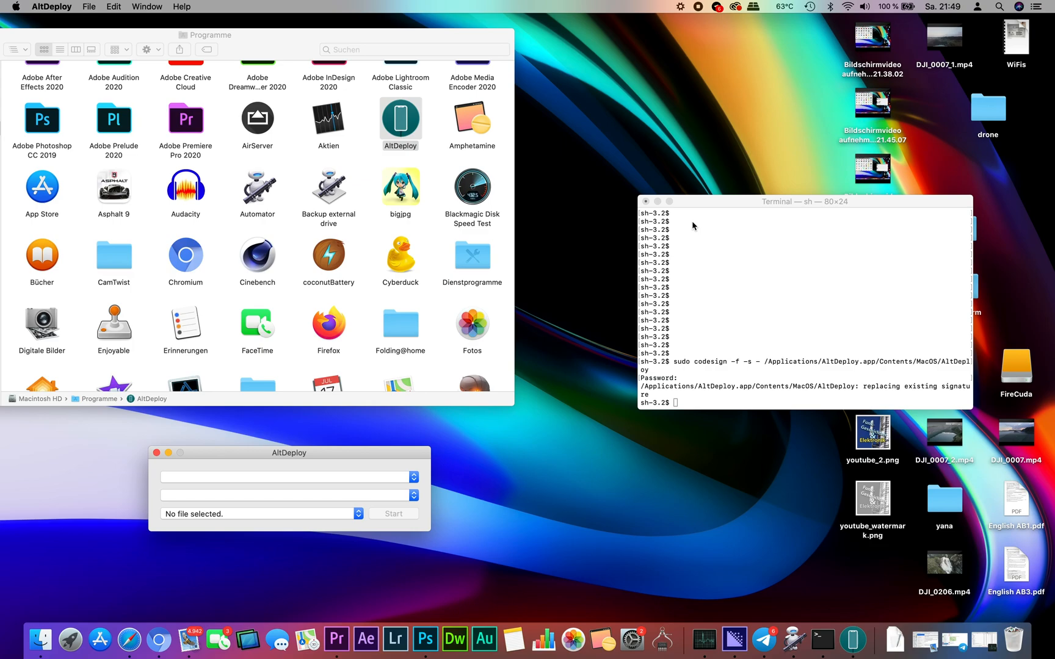
mouse_move(620, 376)
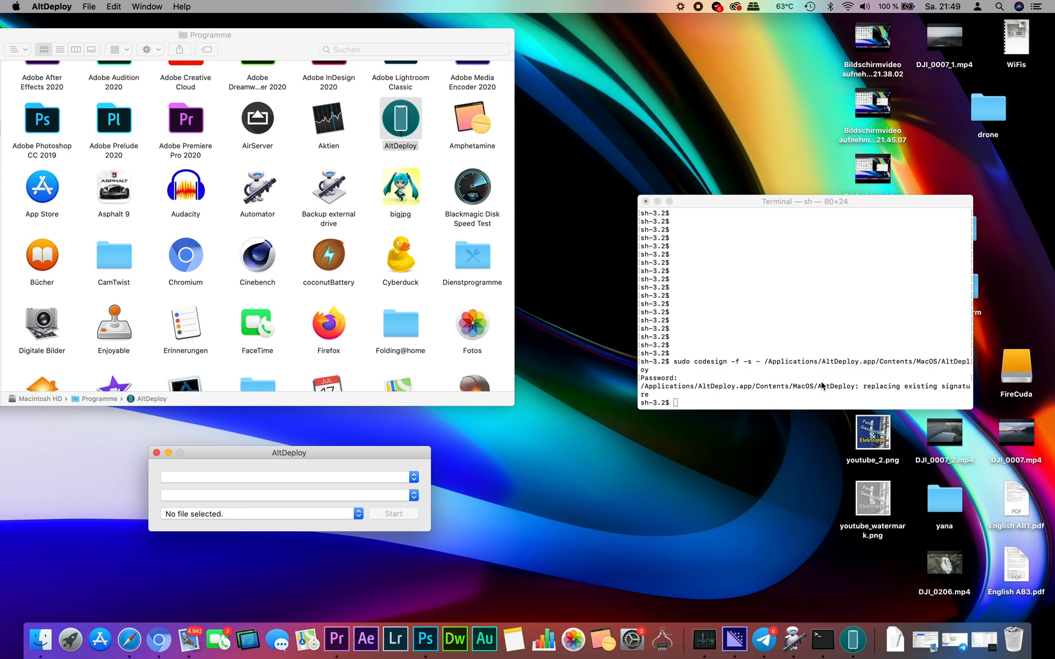
mouse_move(752, 362)
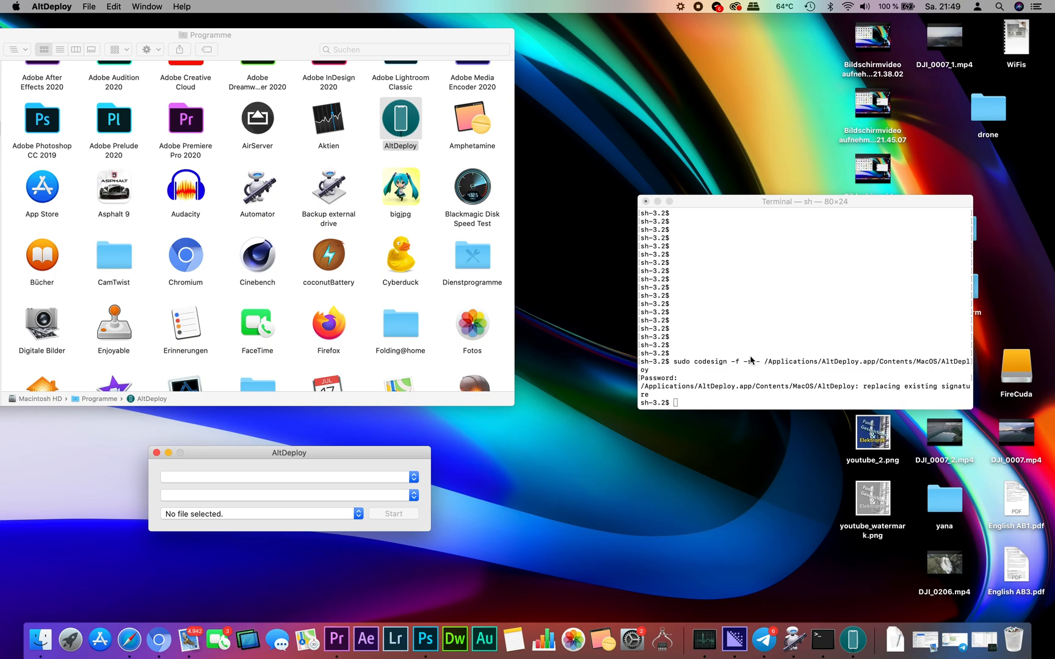